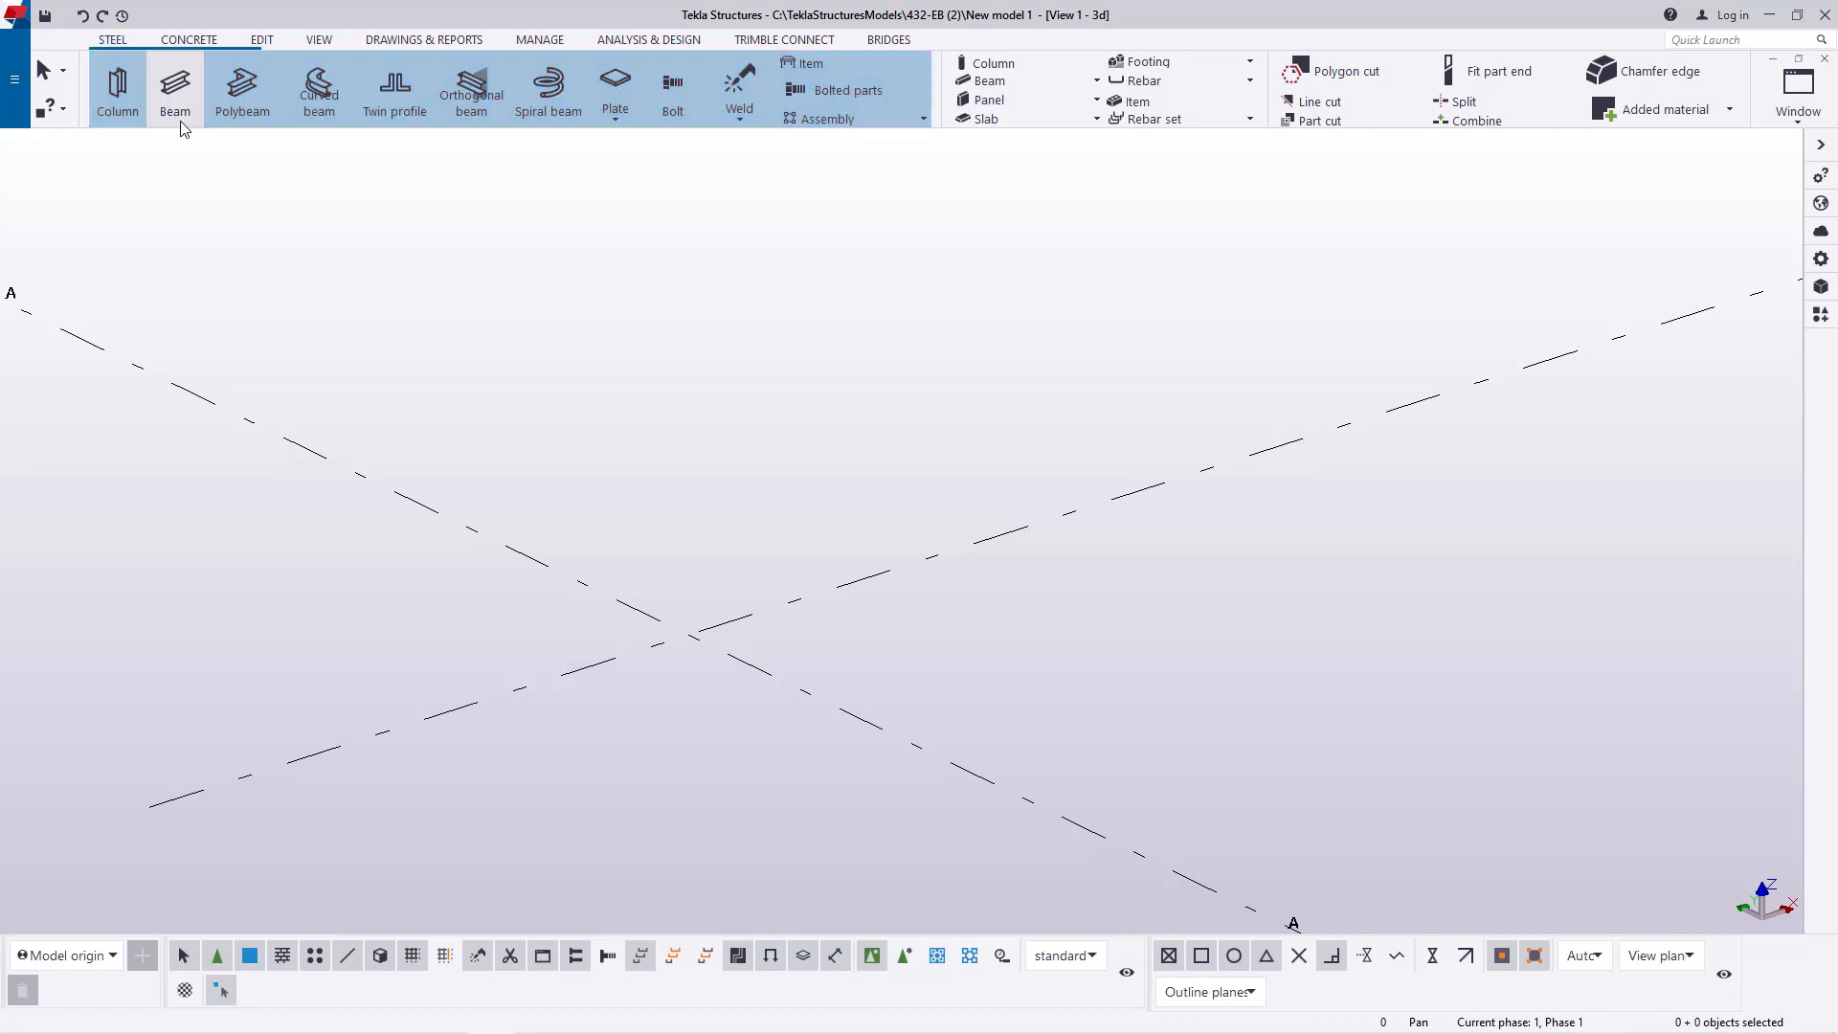
# Step: Place a steel I-beam along grid line A, starting at the grid intersection
pyautogui.click(173, 88)
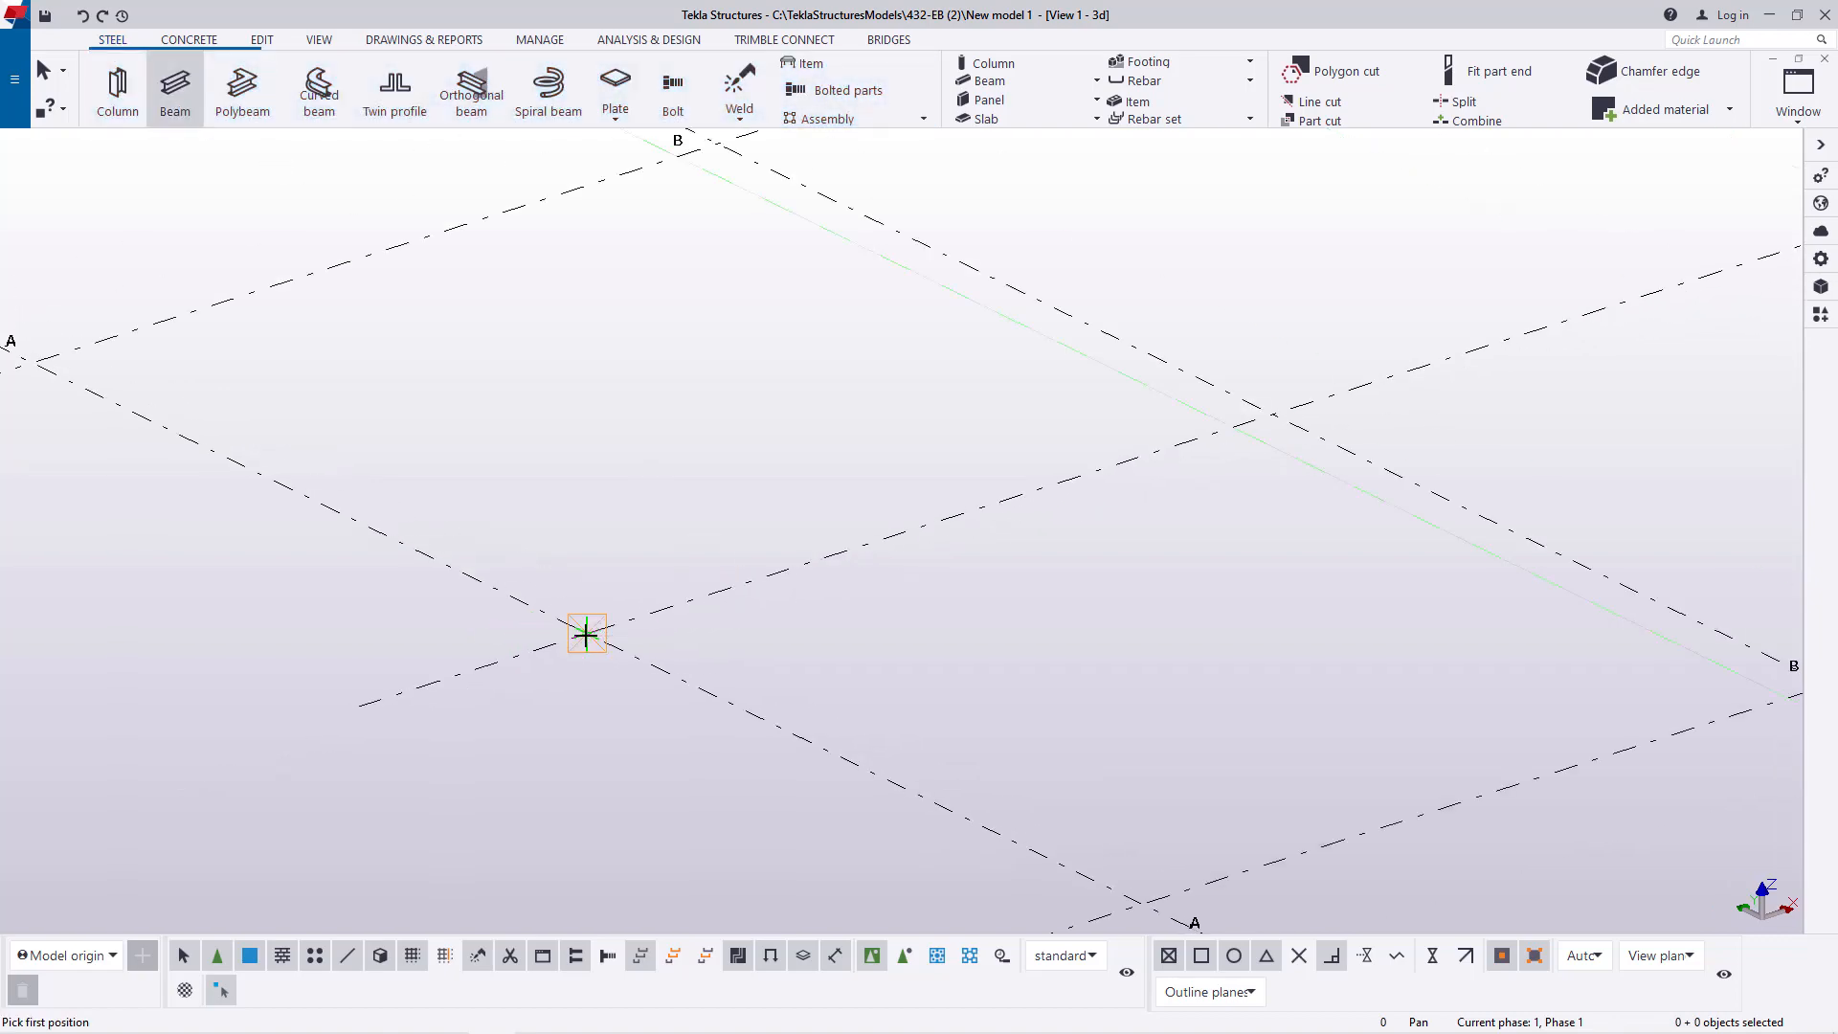
pyautogui.click(586, 632)
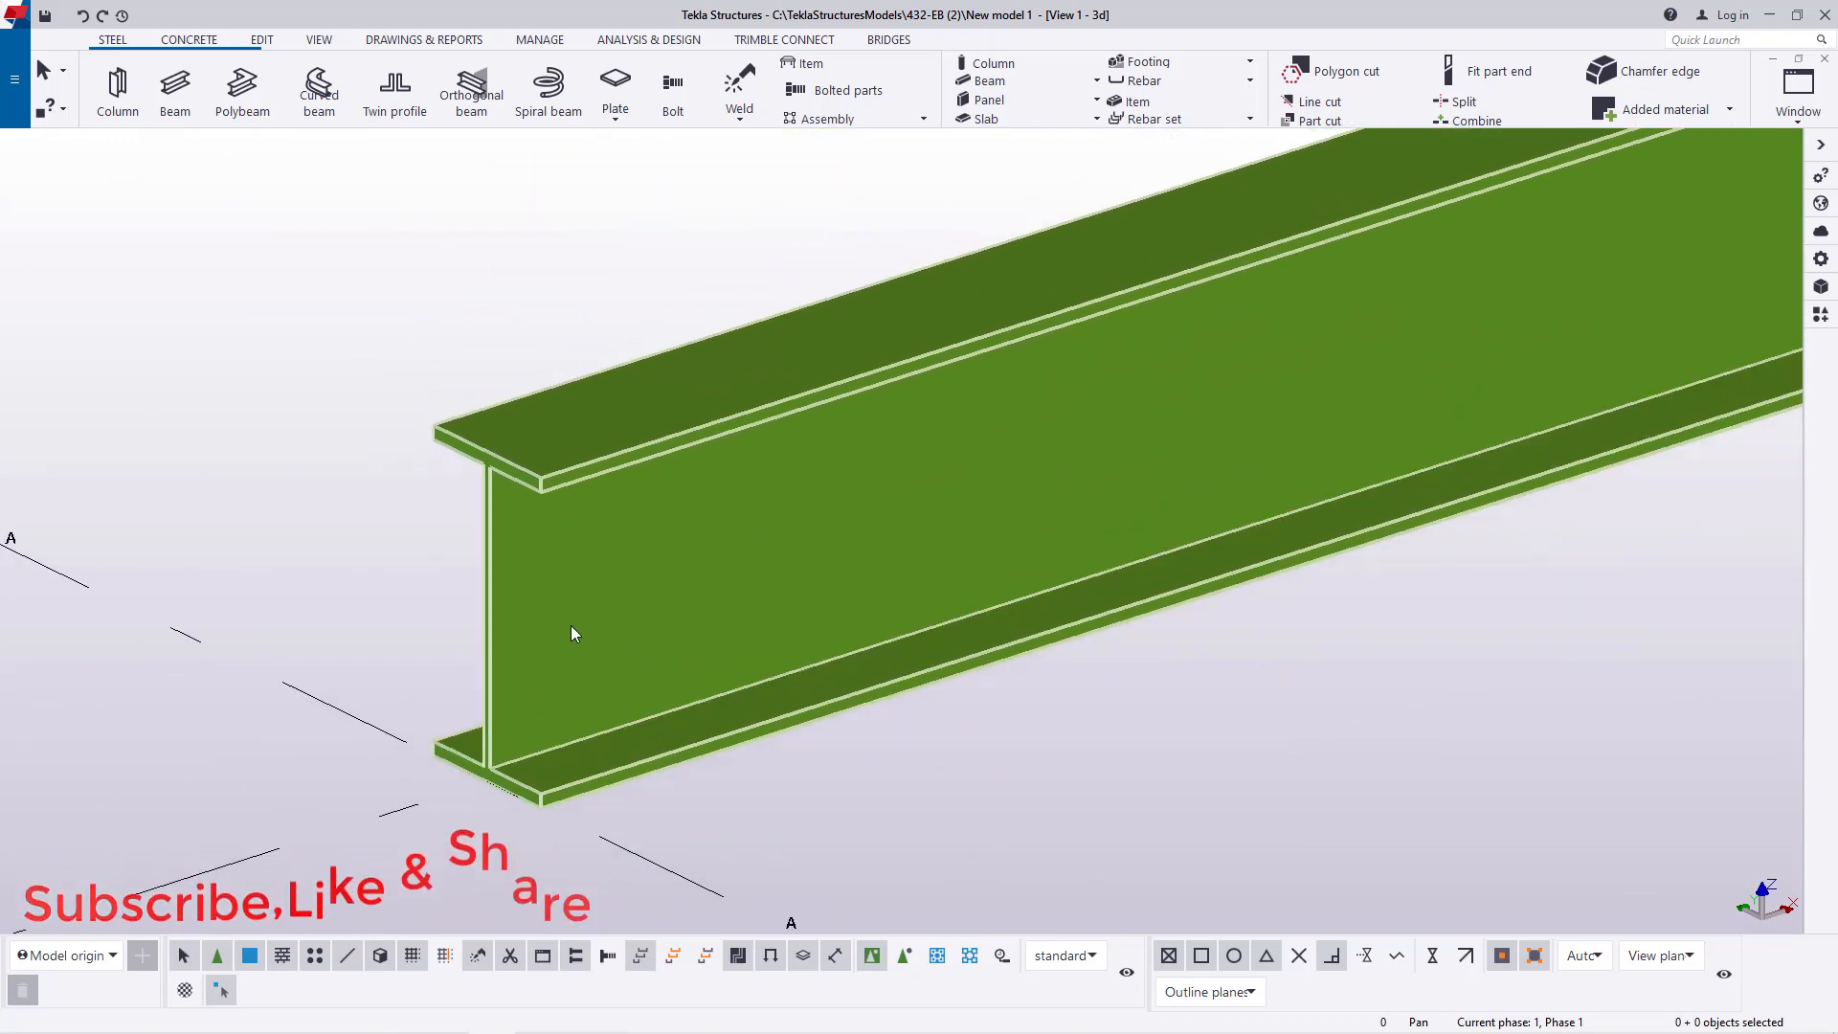
pyautogui.moveTo(633, 679)
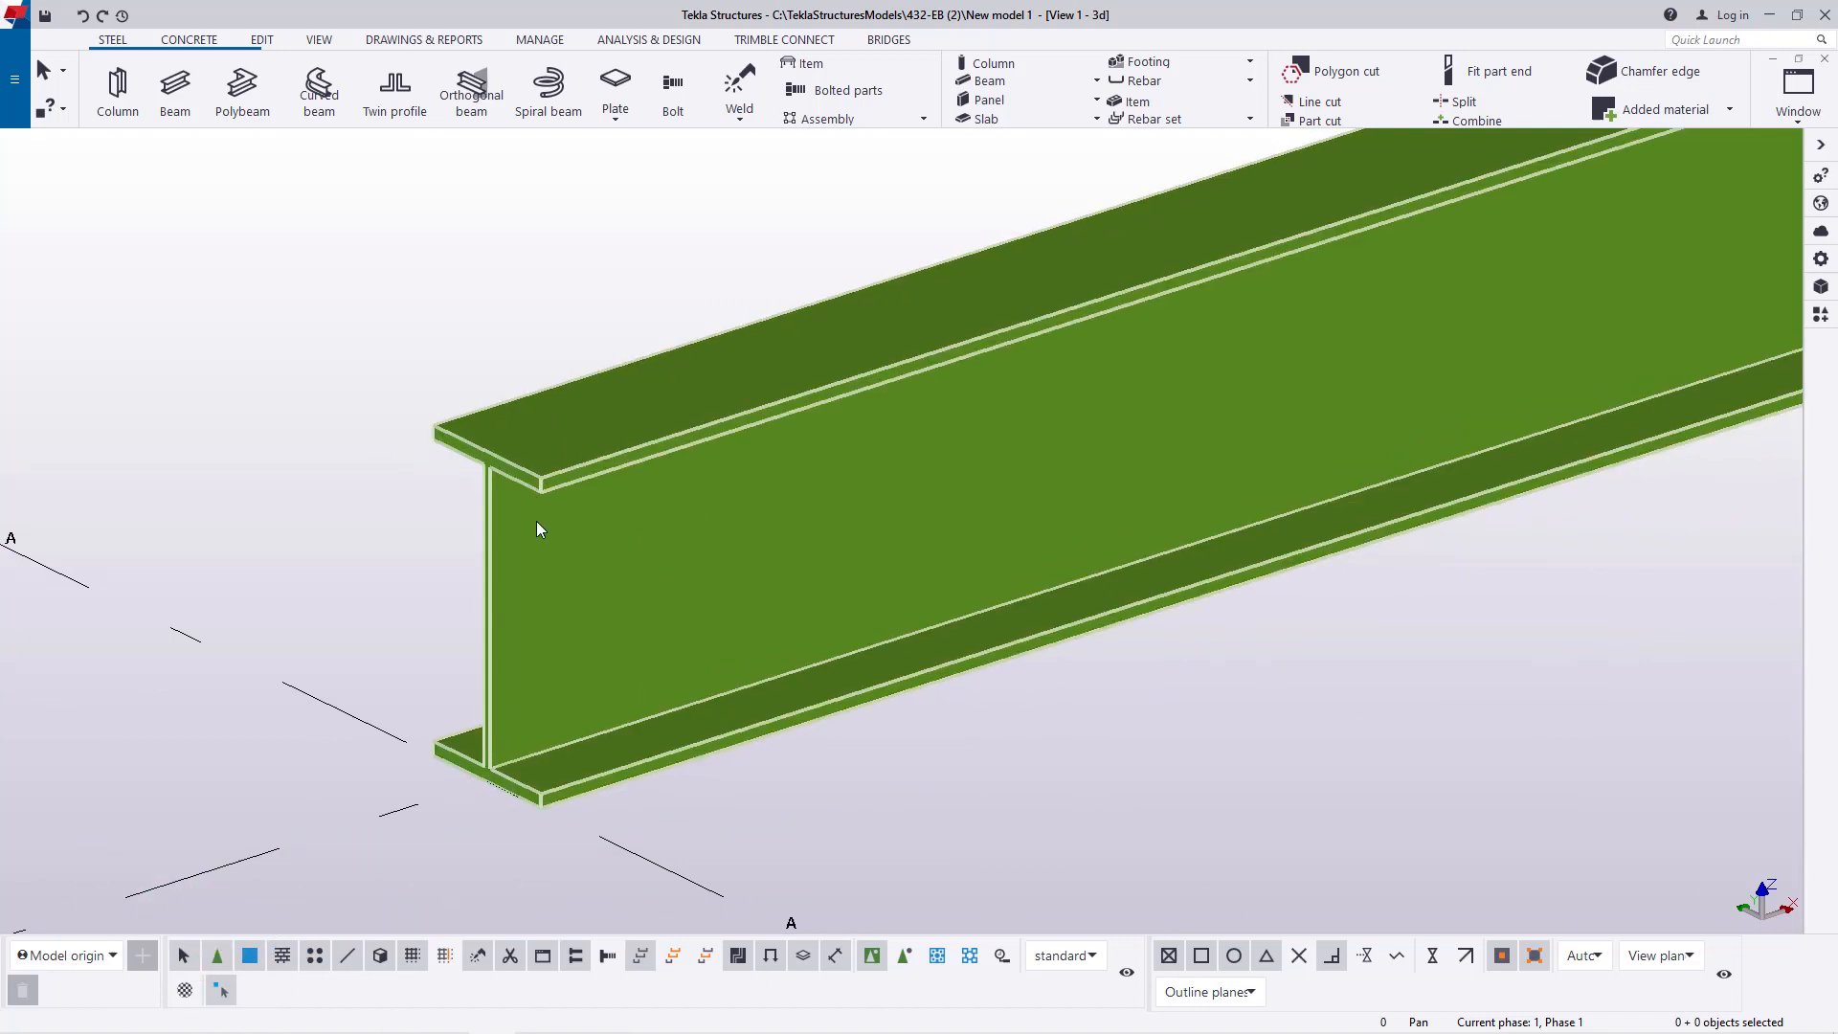
pyautogui.moveTo(552, 554)
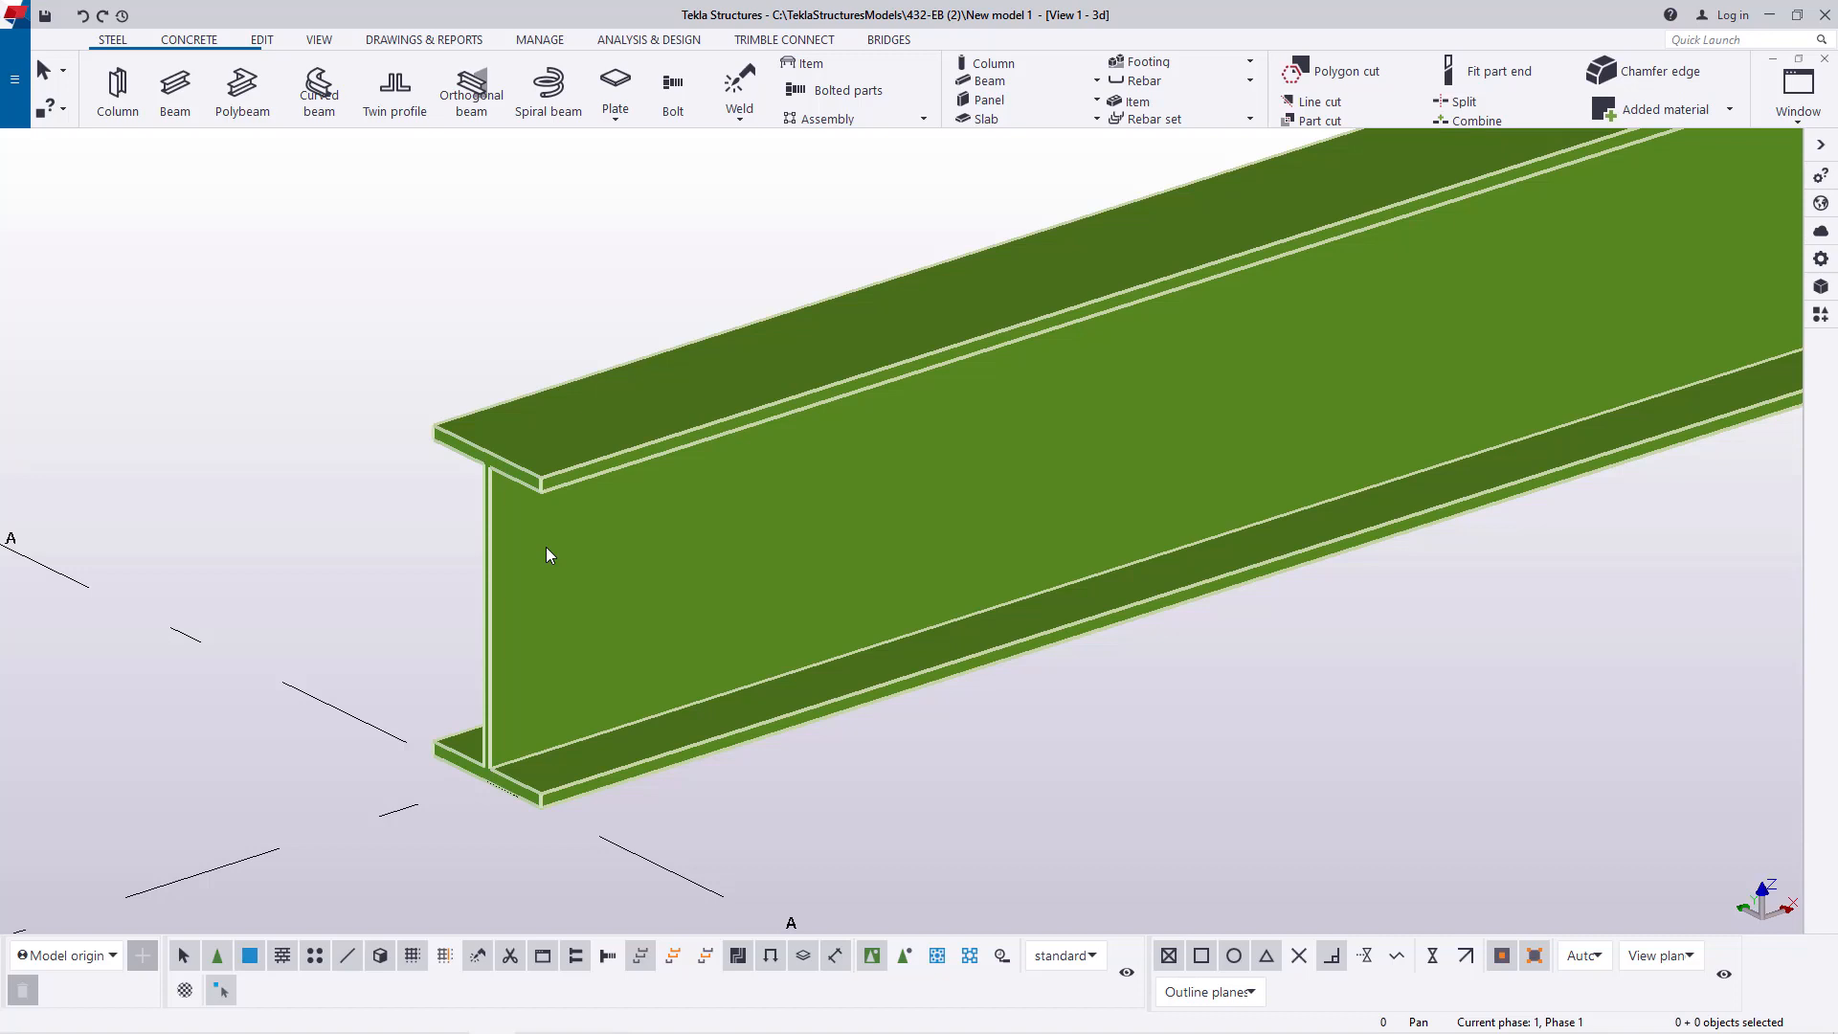
pyautogui.moveTo(949, 506)
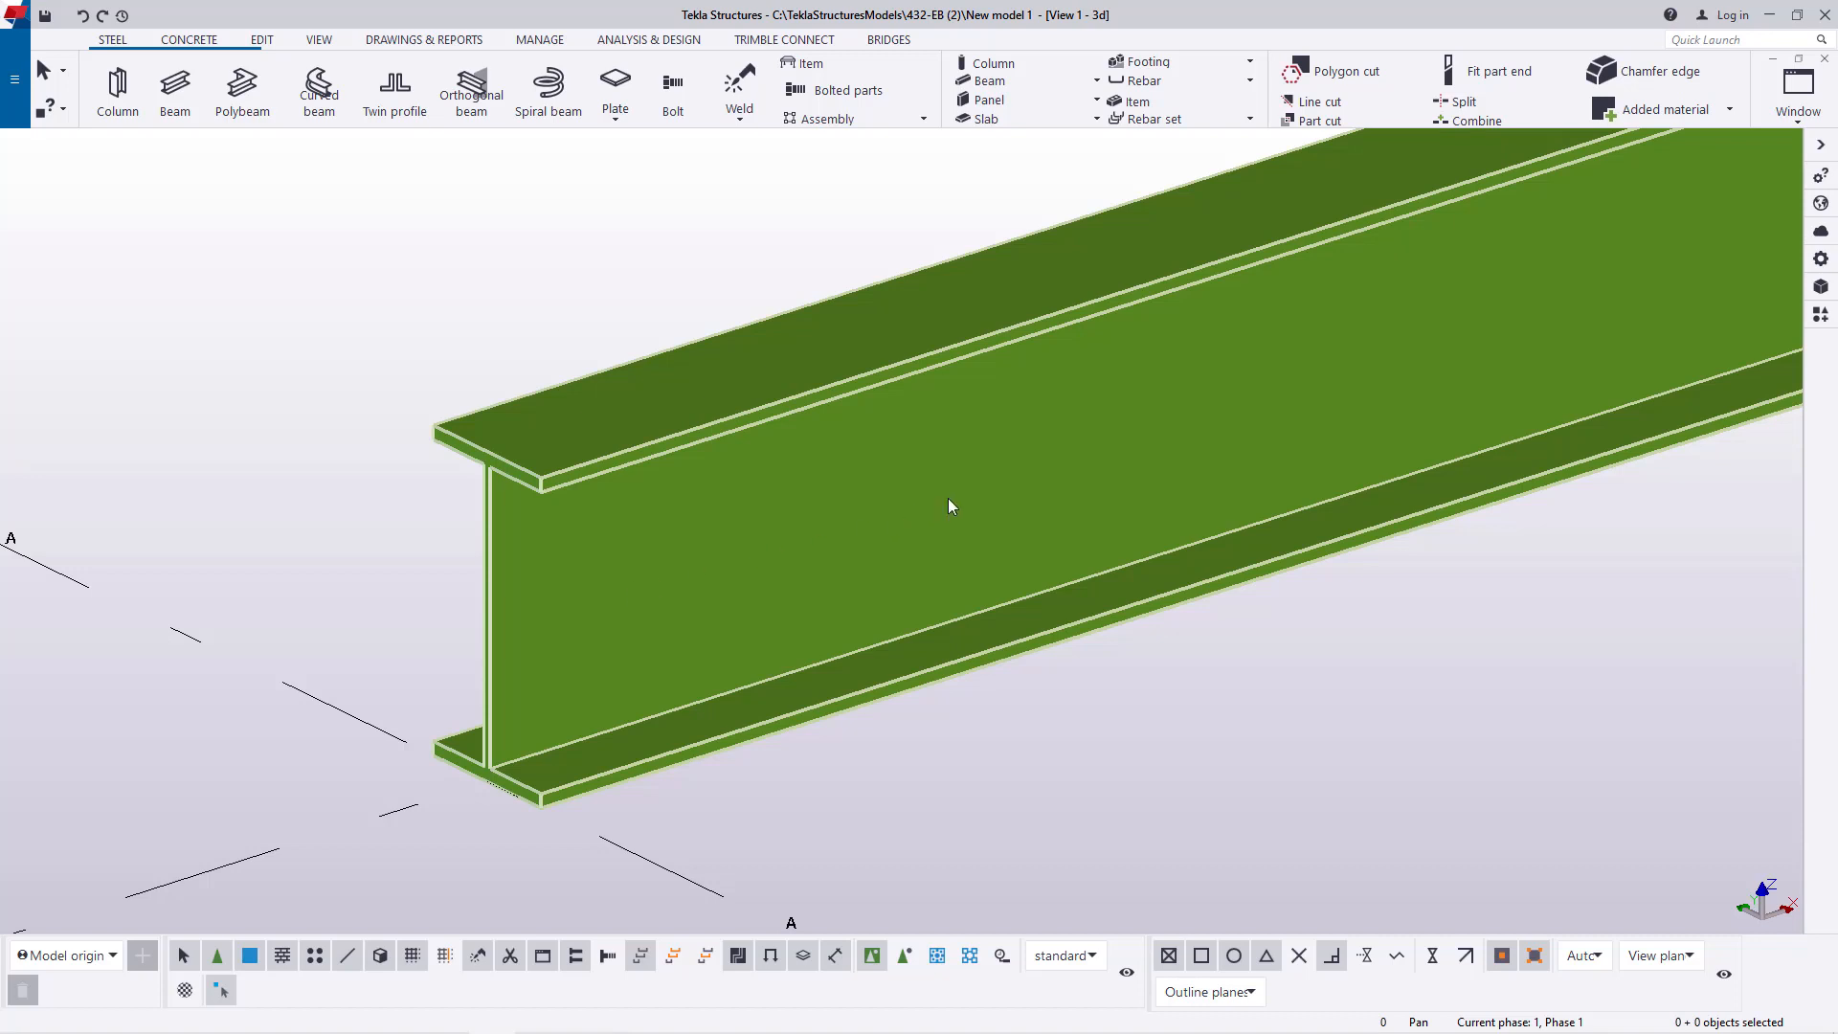
# Step: Select the steel I-beam lying along grid line A
pyautogui.click(486, 782)
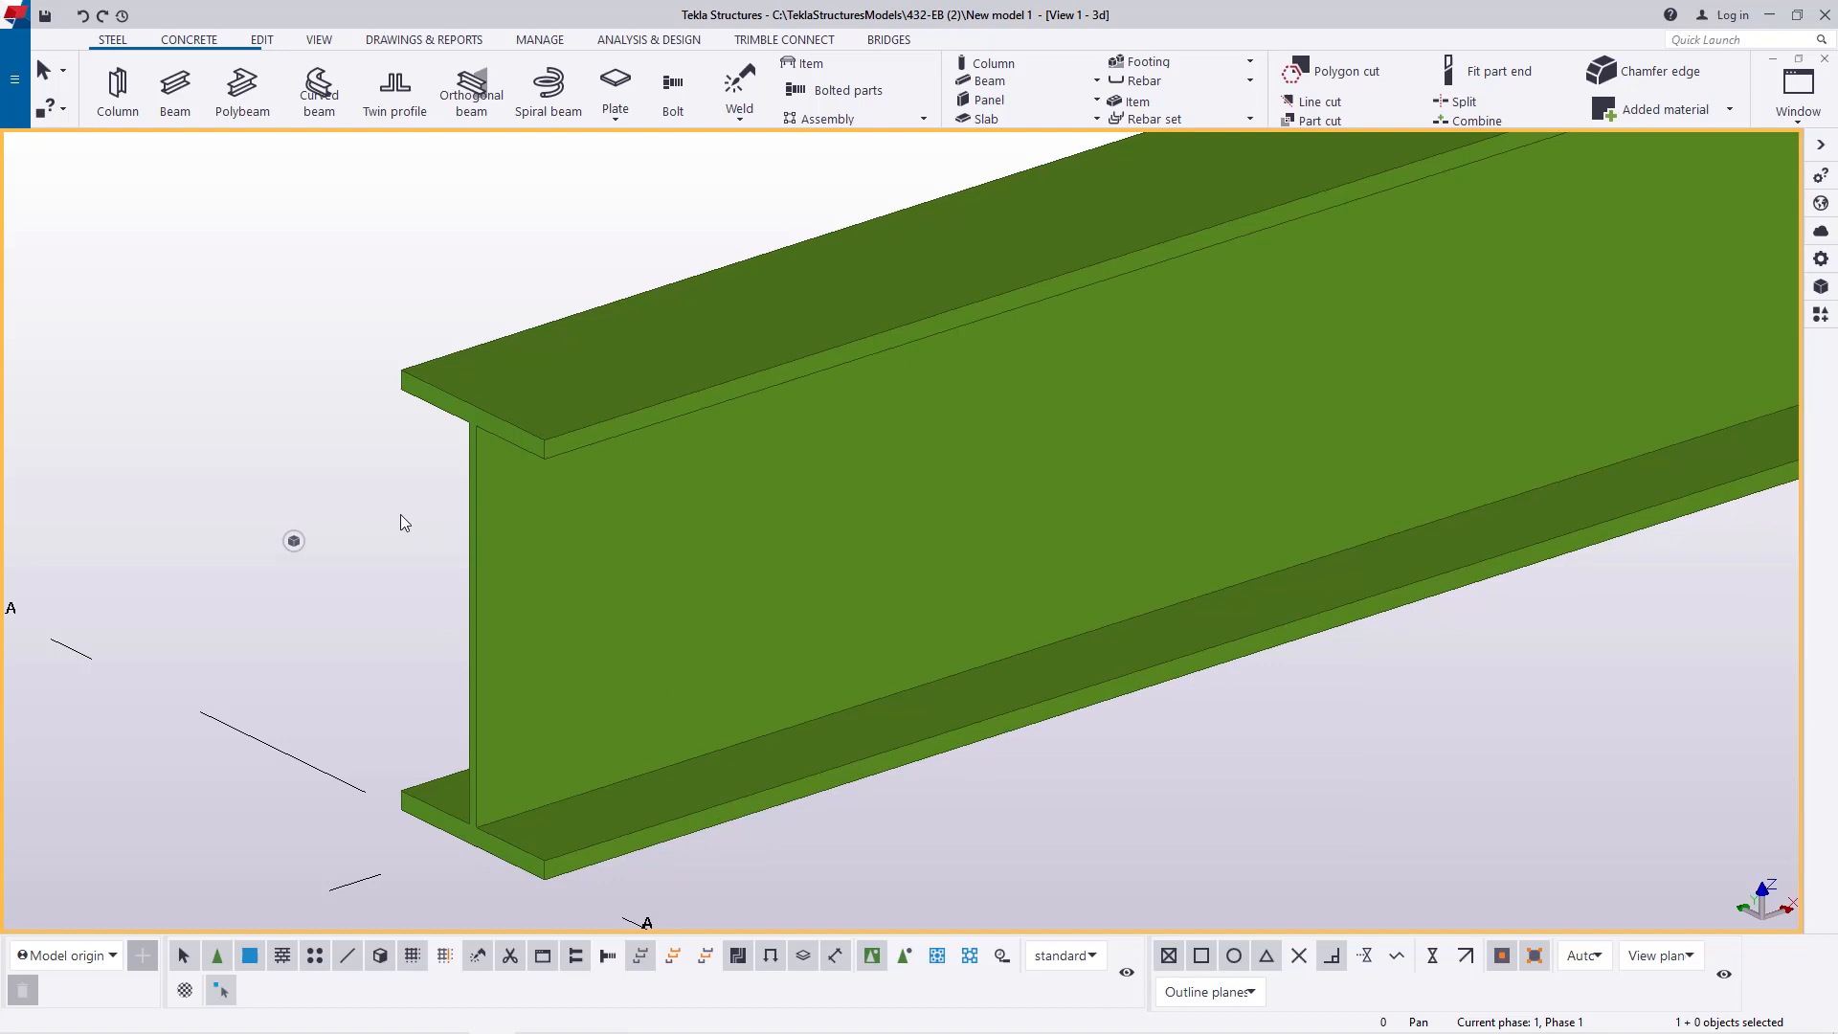
# Step: Open the PlateBeamConverter settings from the applications and components catalog
pyautogui.click(1822, 314)
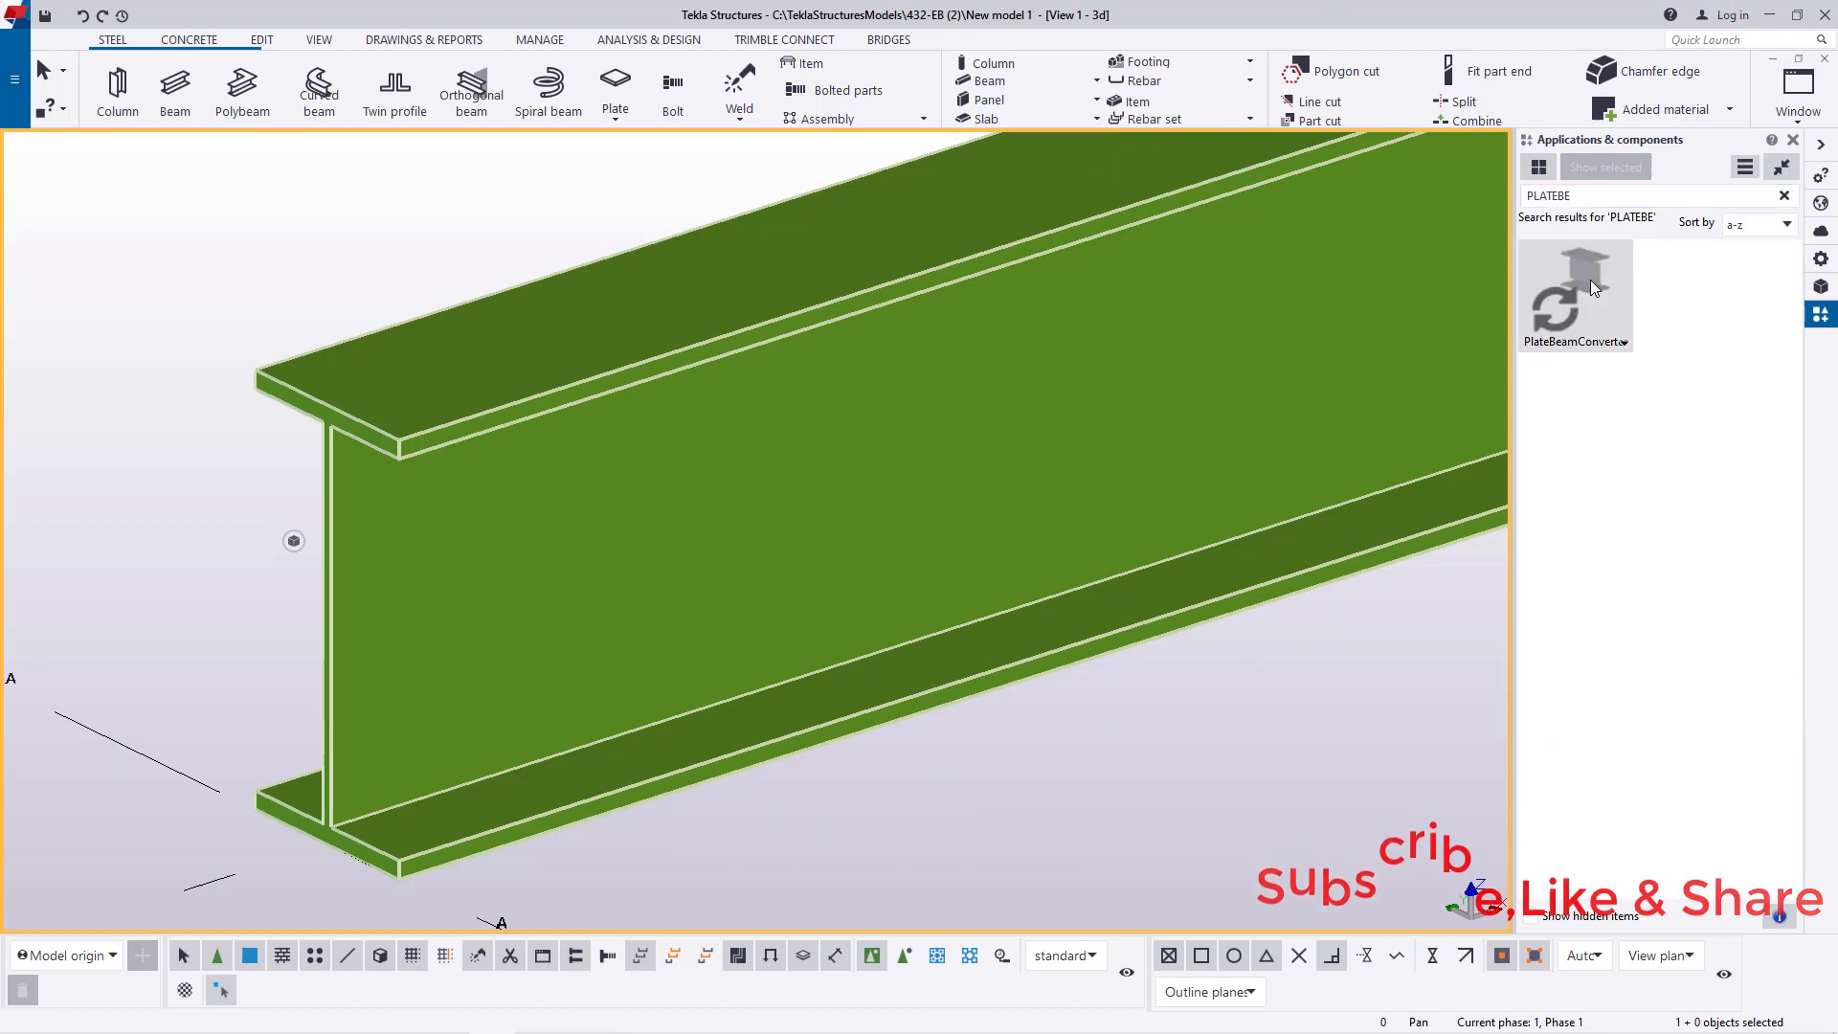
pyautogui.doubleClick(1576, 287)
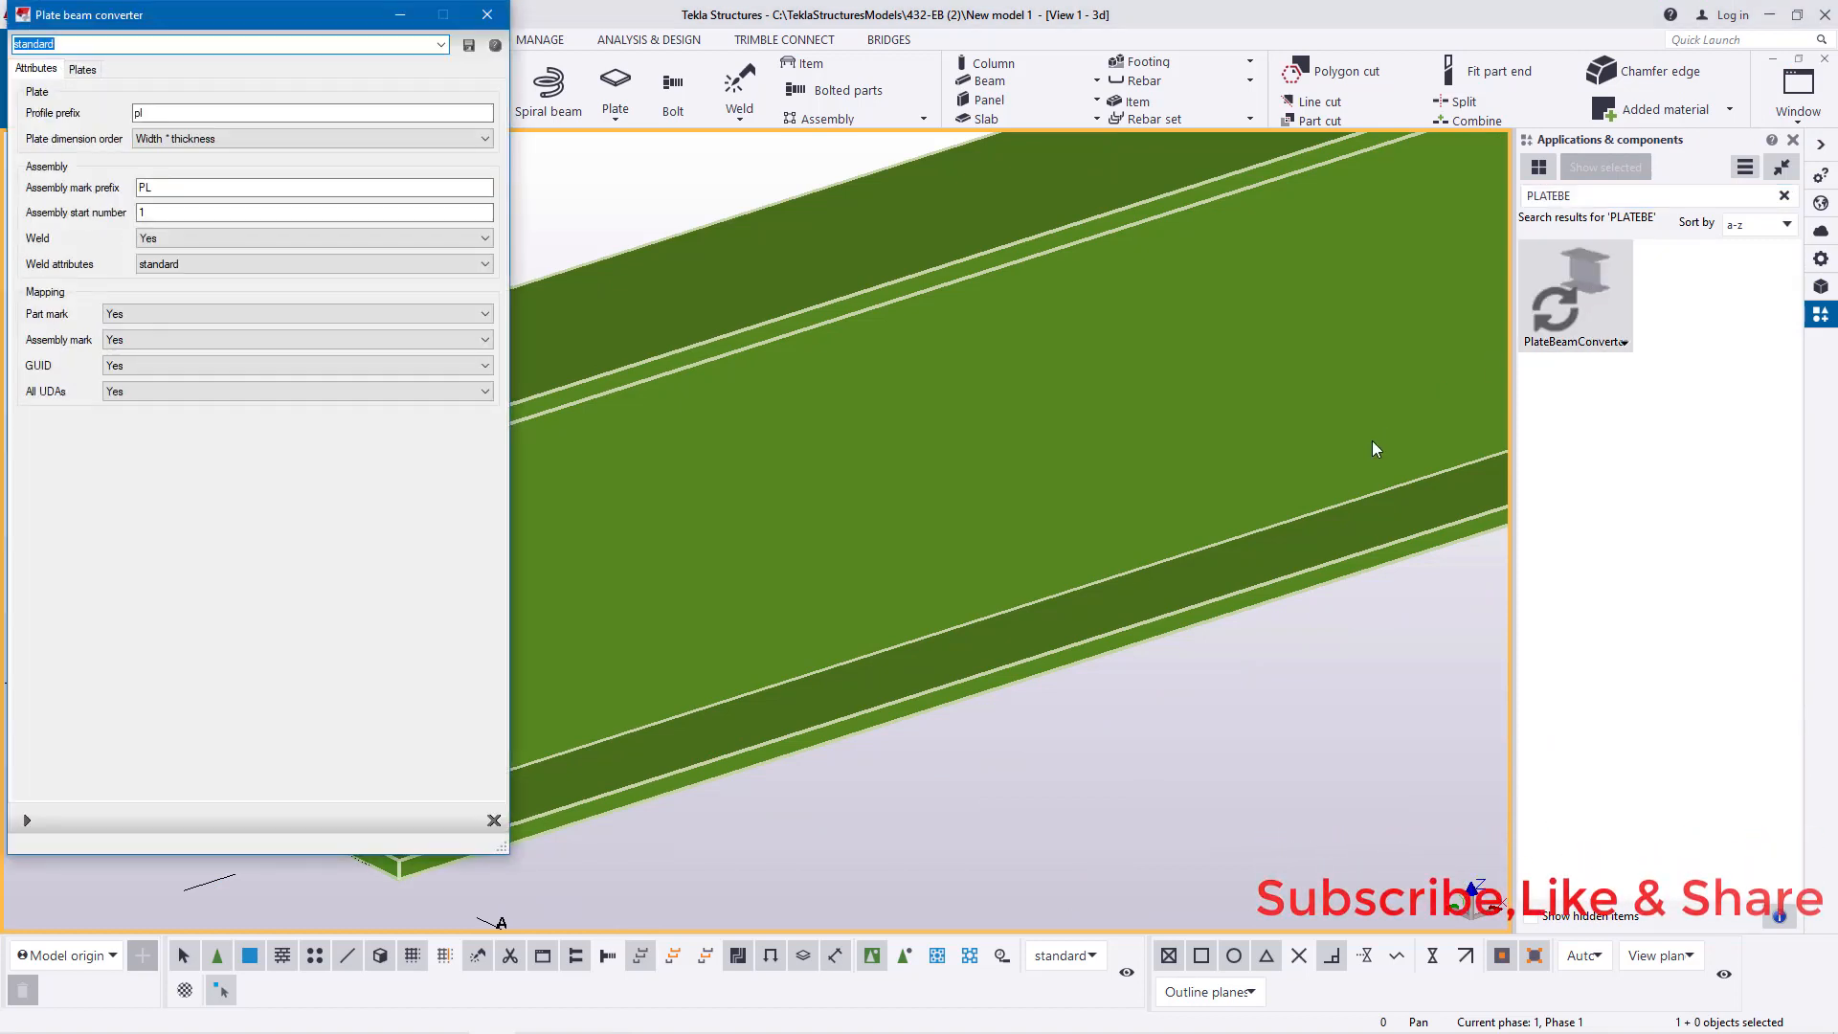
pyautogui.moveTo(1343, 461)
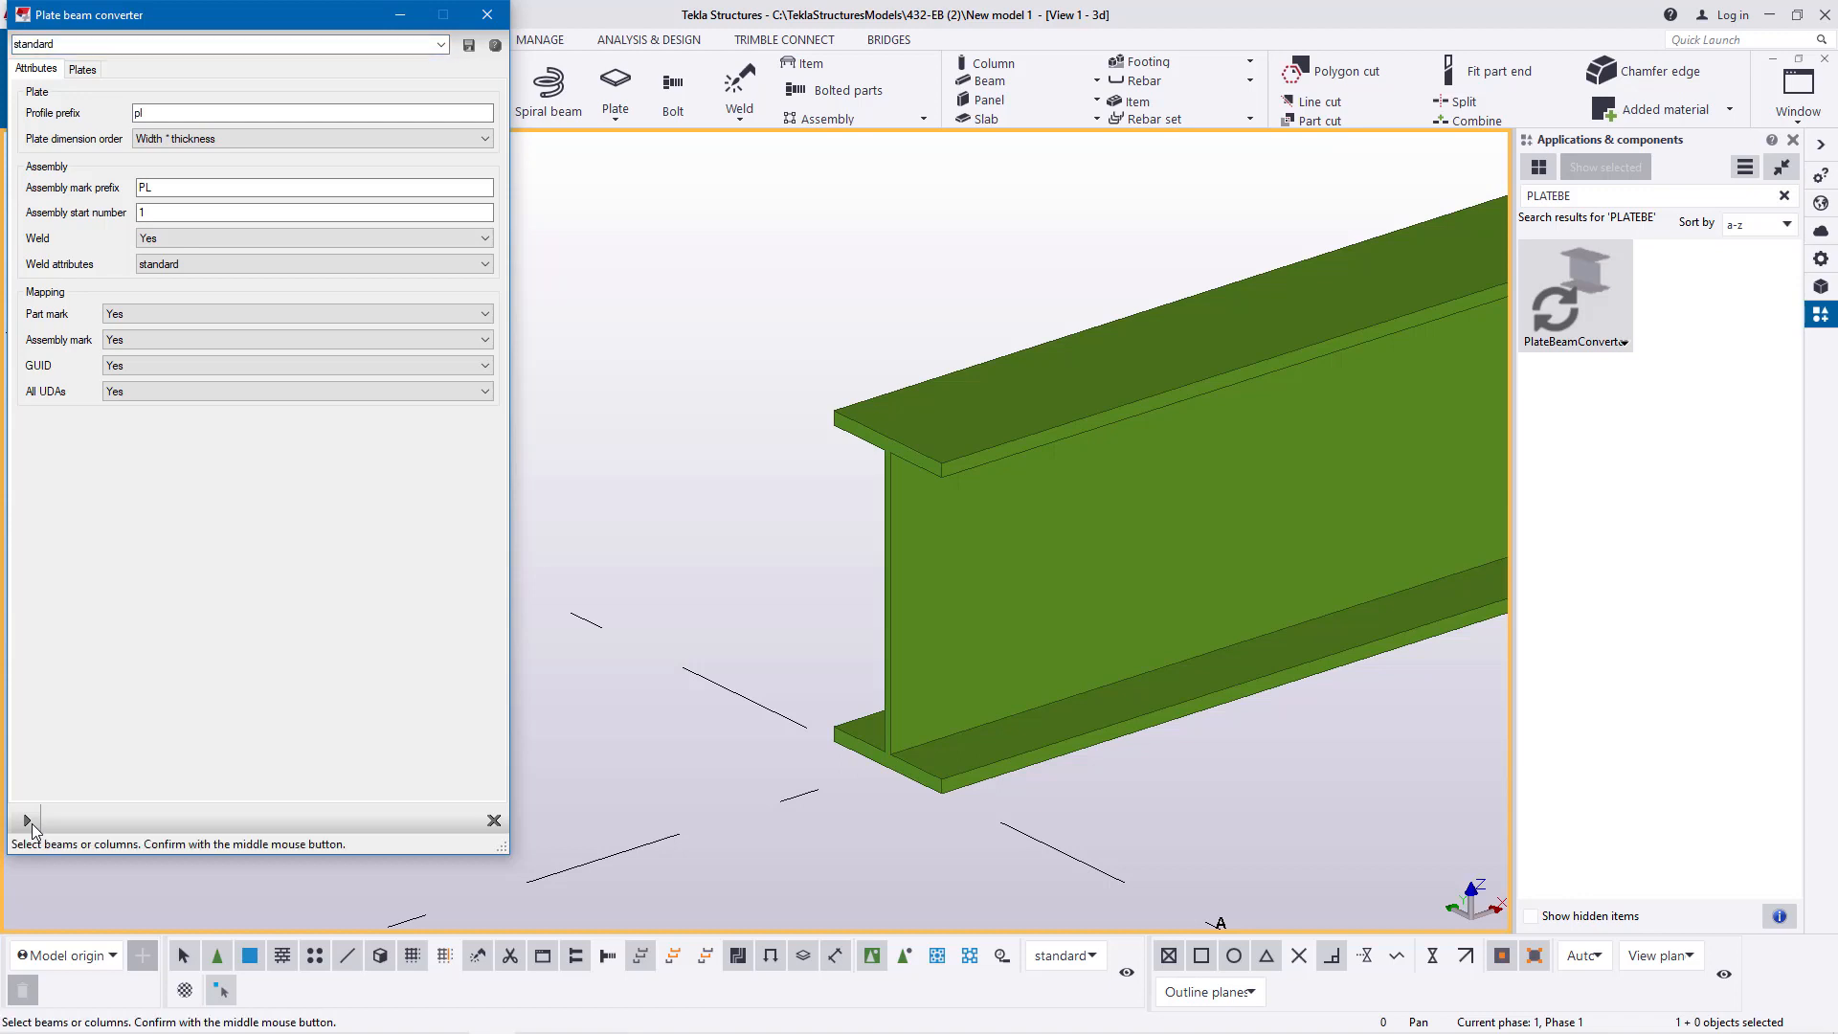
pyautogui.moveTo(52, 859)
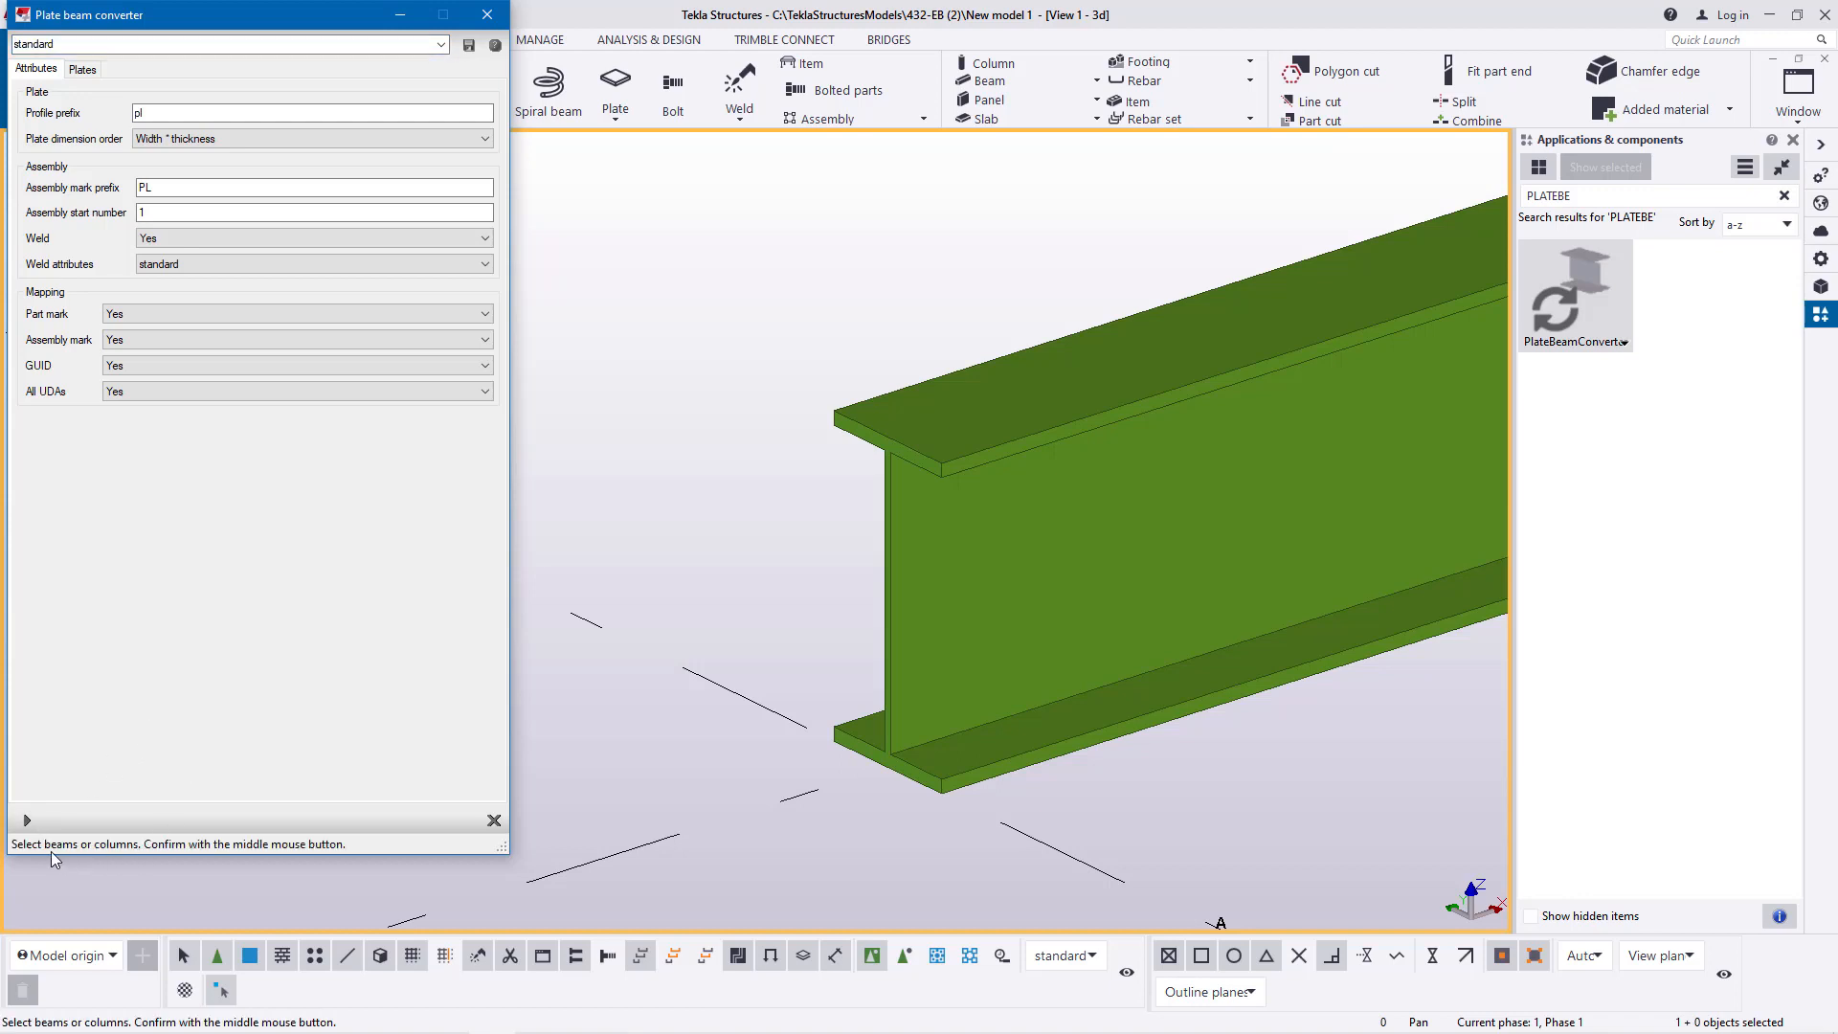
pyautogui.moveTo(89, 857)
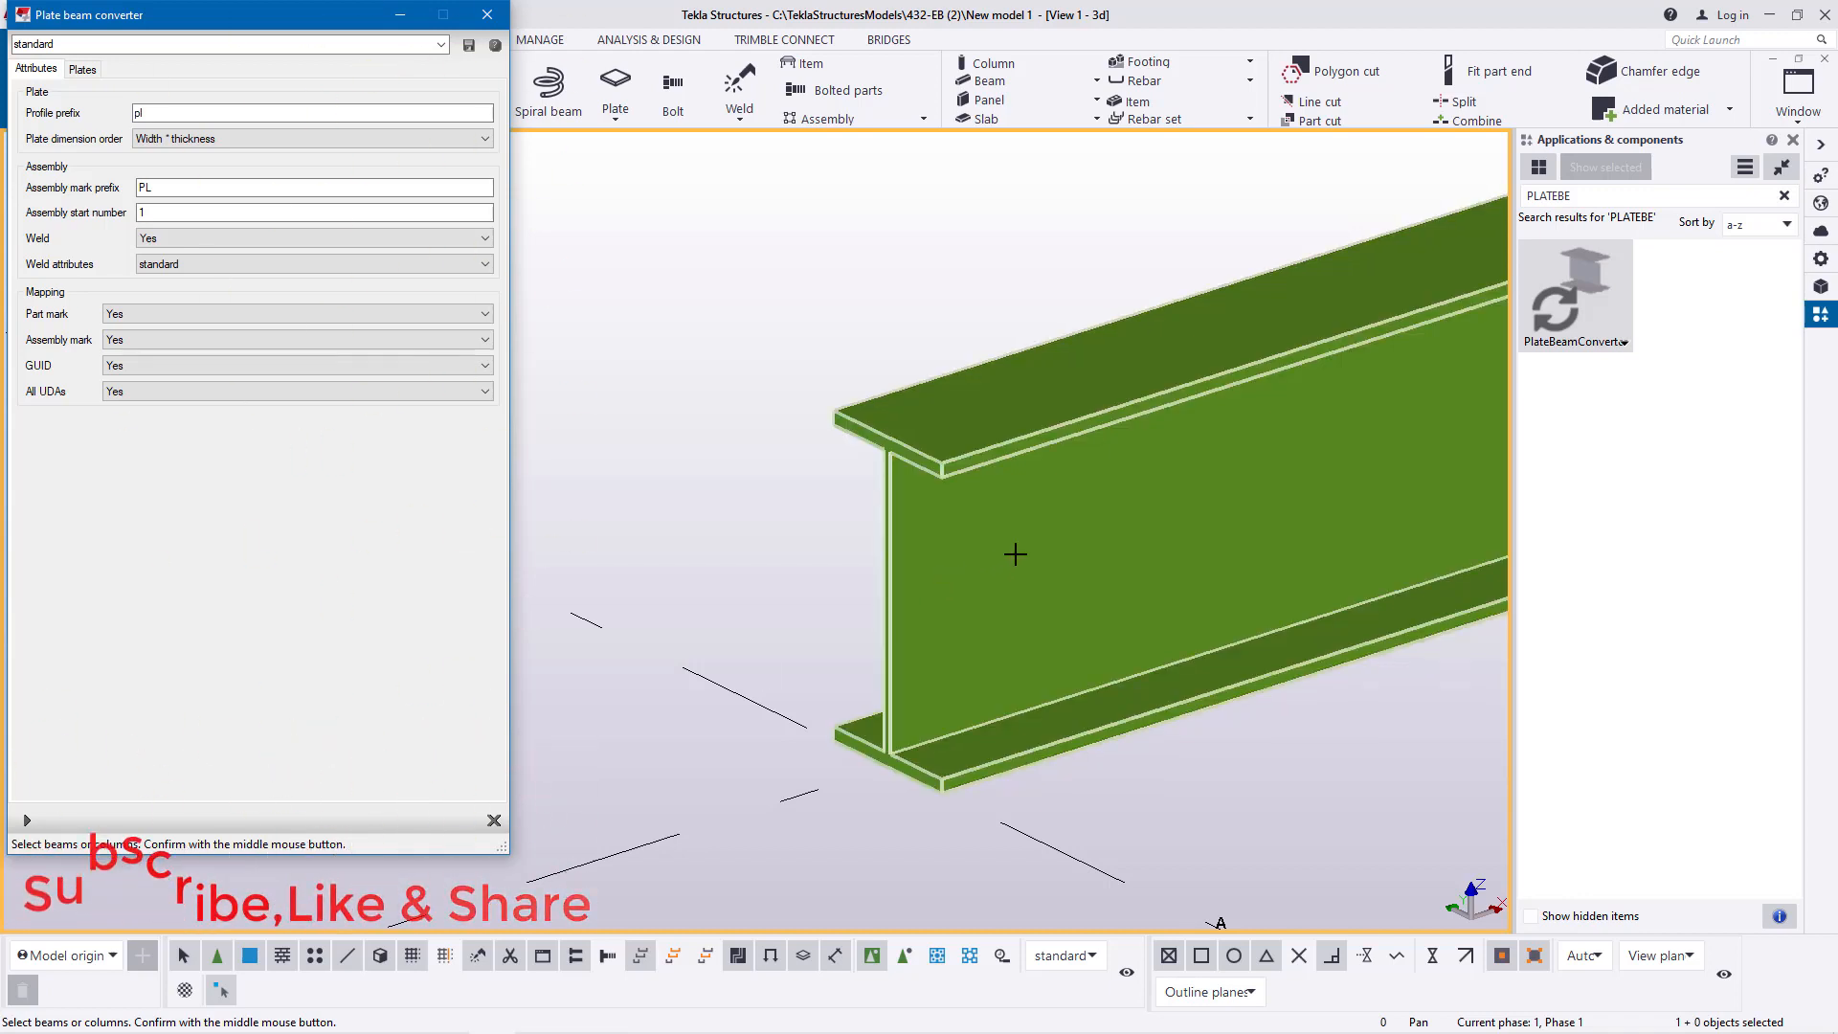
pyautogui.moveTo(763, 479)
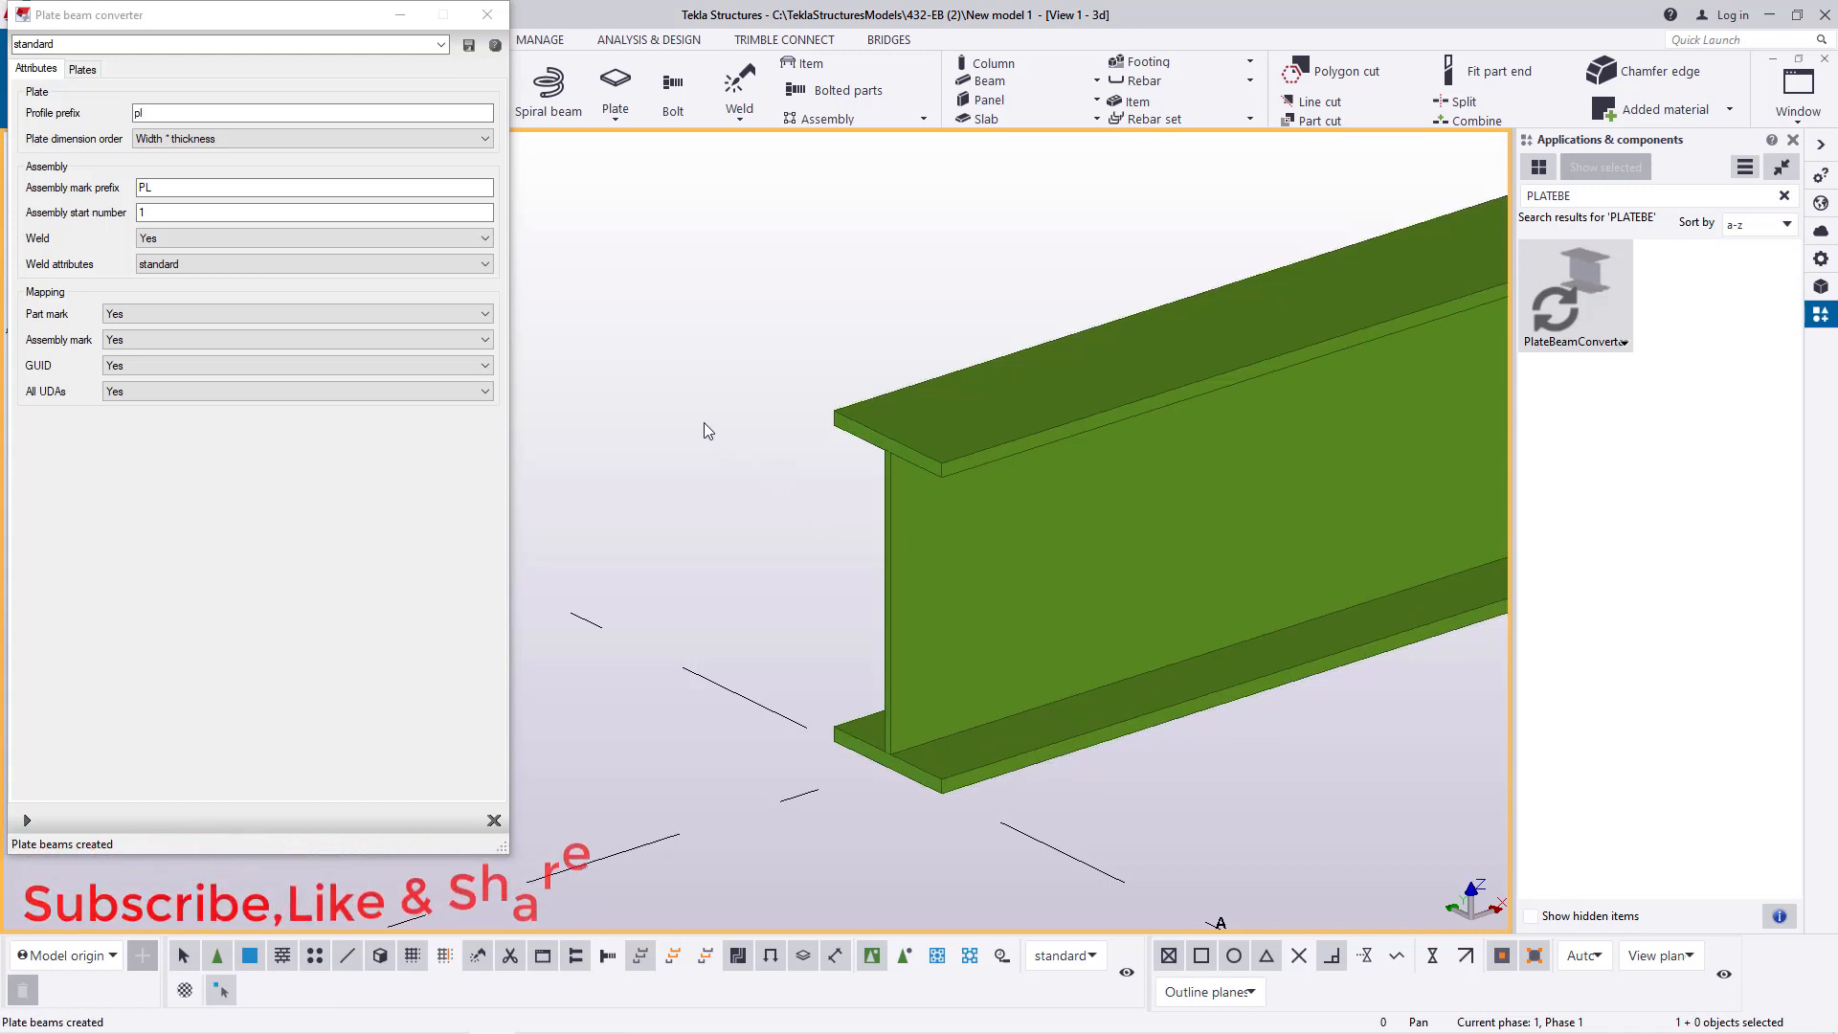
# Step: Zoom the view while converting the I-beam into separate plate parts
pyautogui.scroll(3)
pyautogui.write('PL600*9.1')
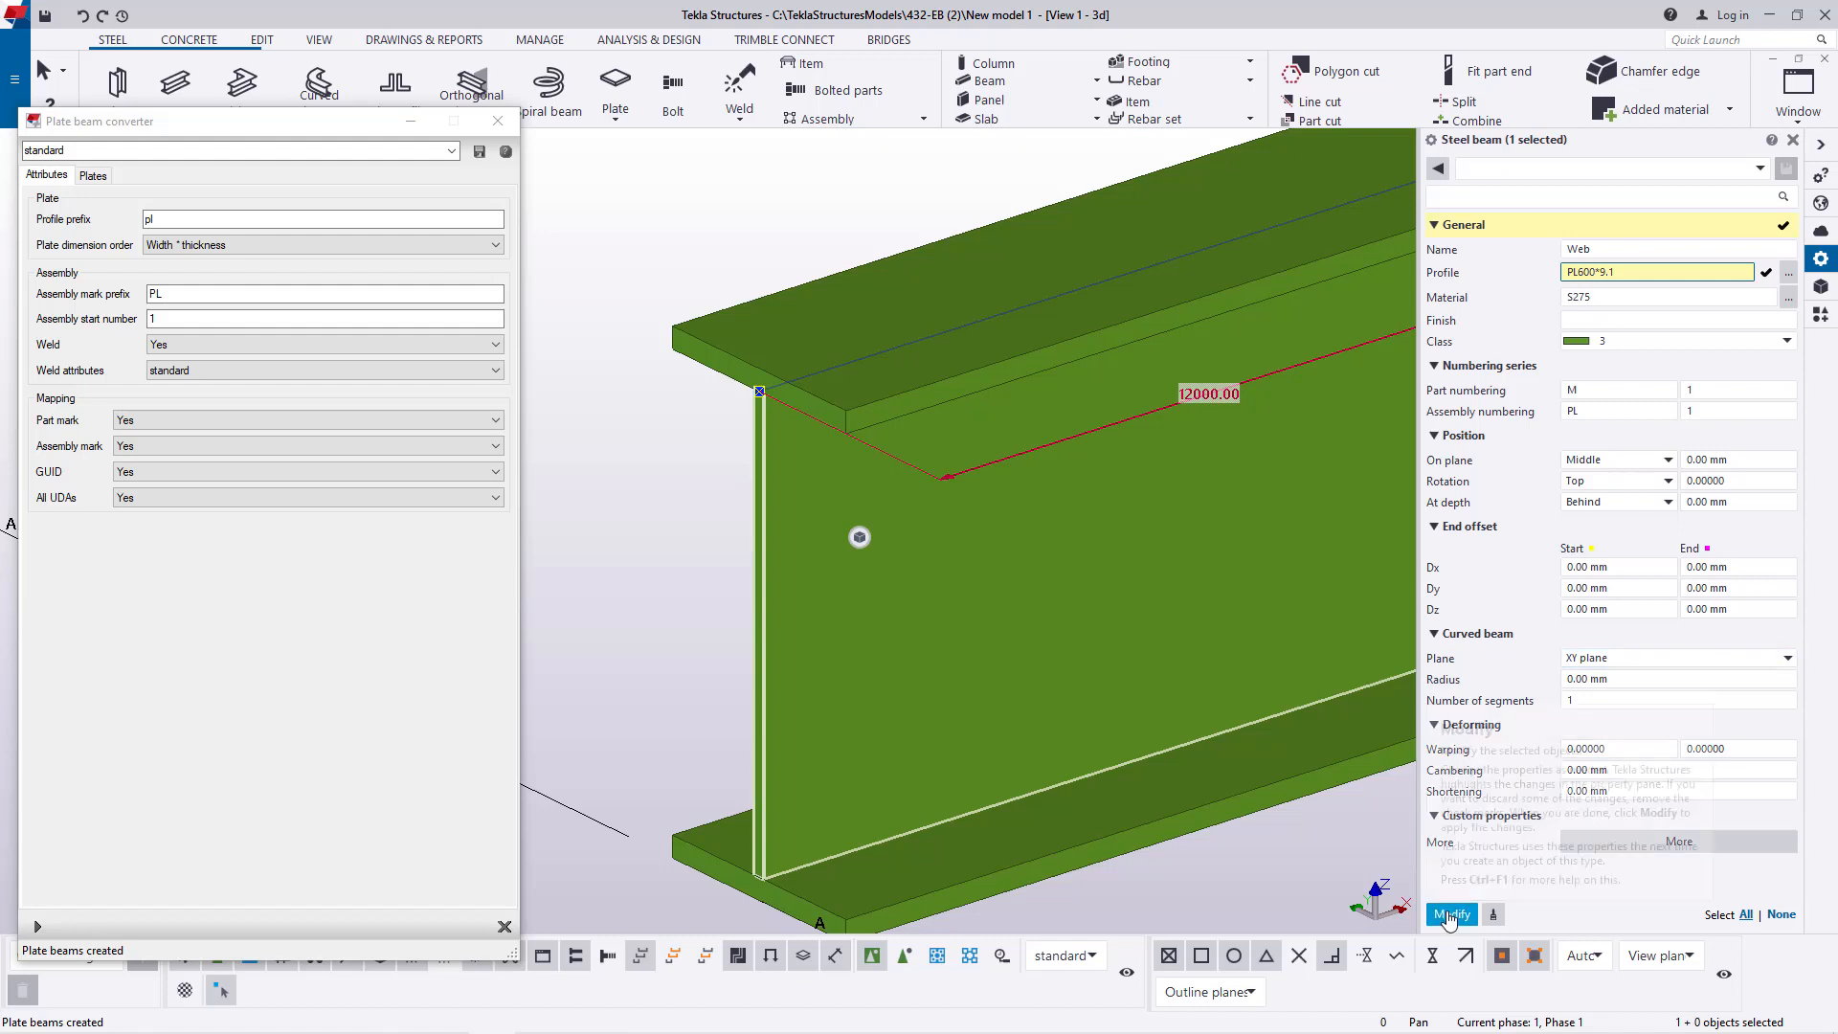
# Step: Apply the PL600*9.1 profile to the web plate with Modify
pyautogui.click(1451, 914)
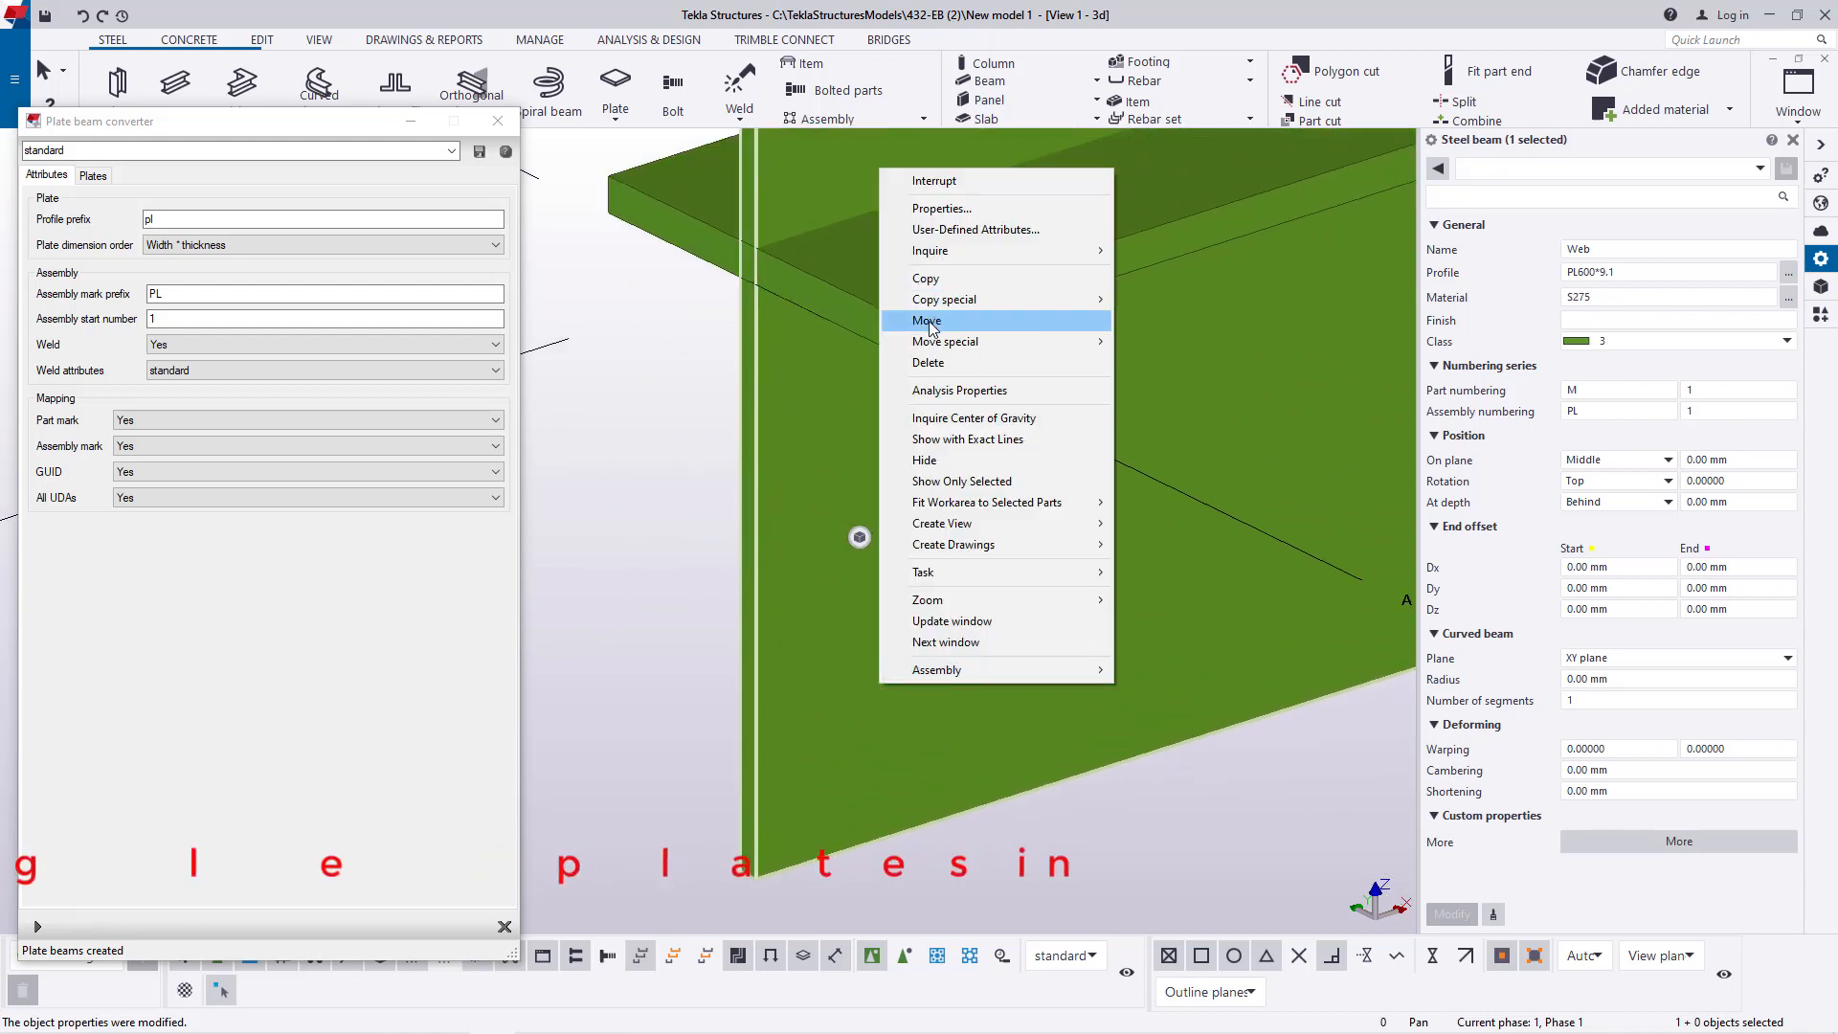
# Step: Move the web plate, using the flange corner as the start point
pyautogui.click(925, 320)
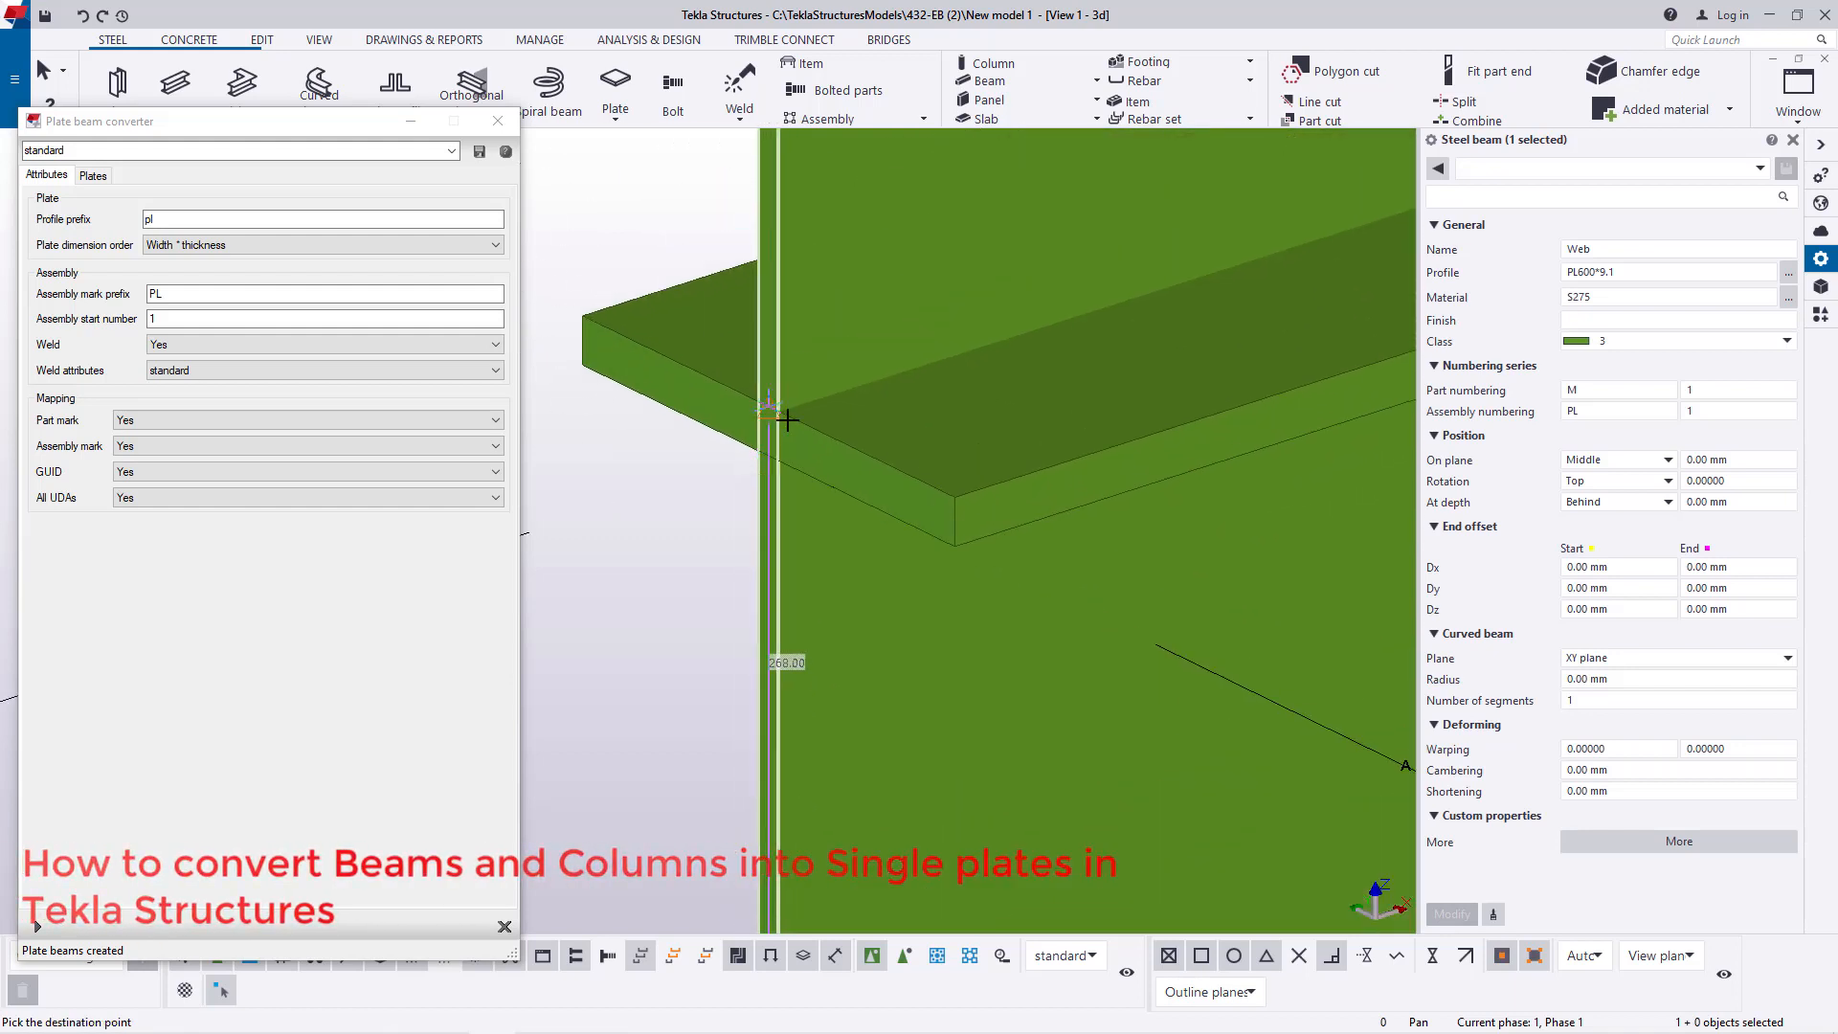
pyautogui.moveTo(764, 404)
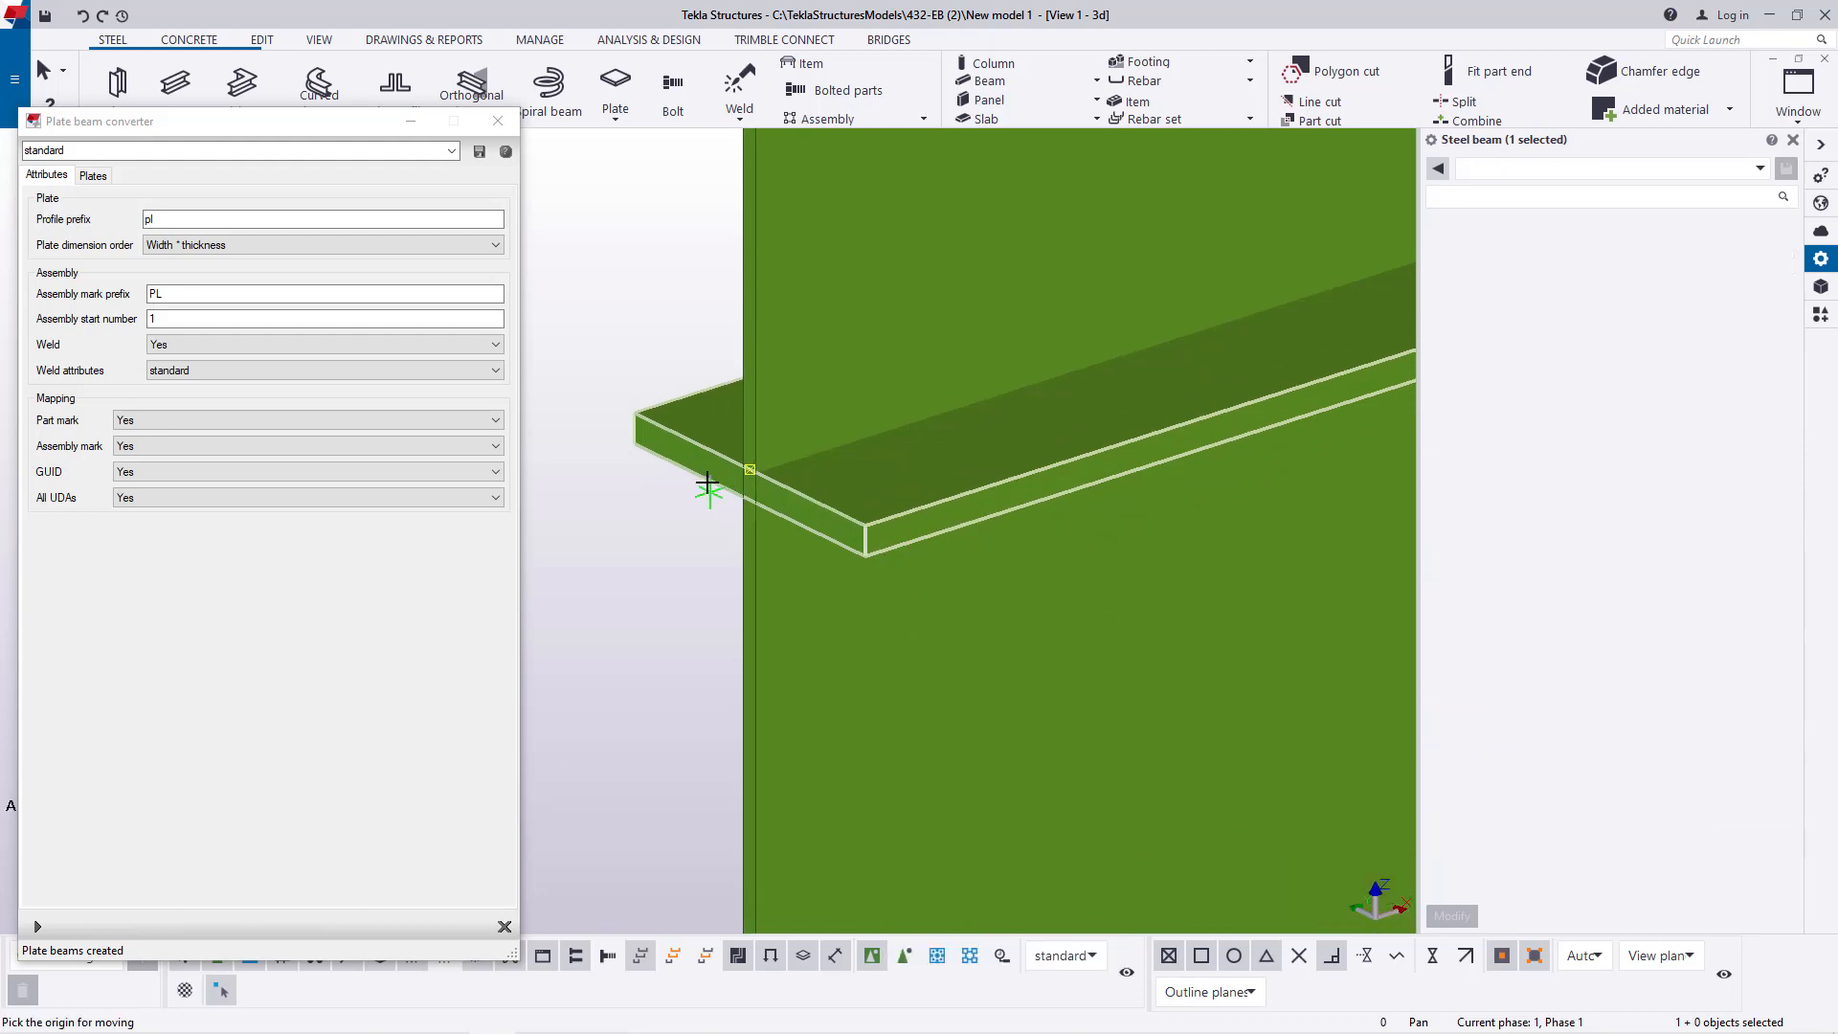
pyautogui.click(709, 489)
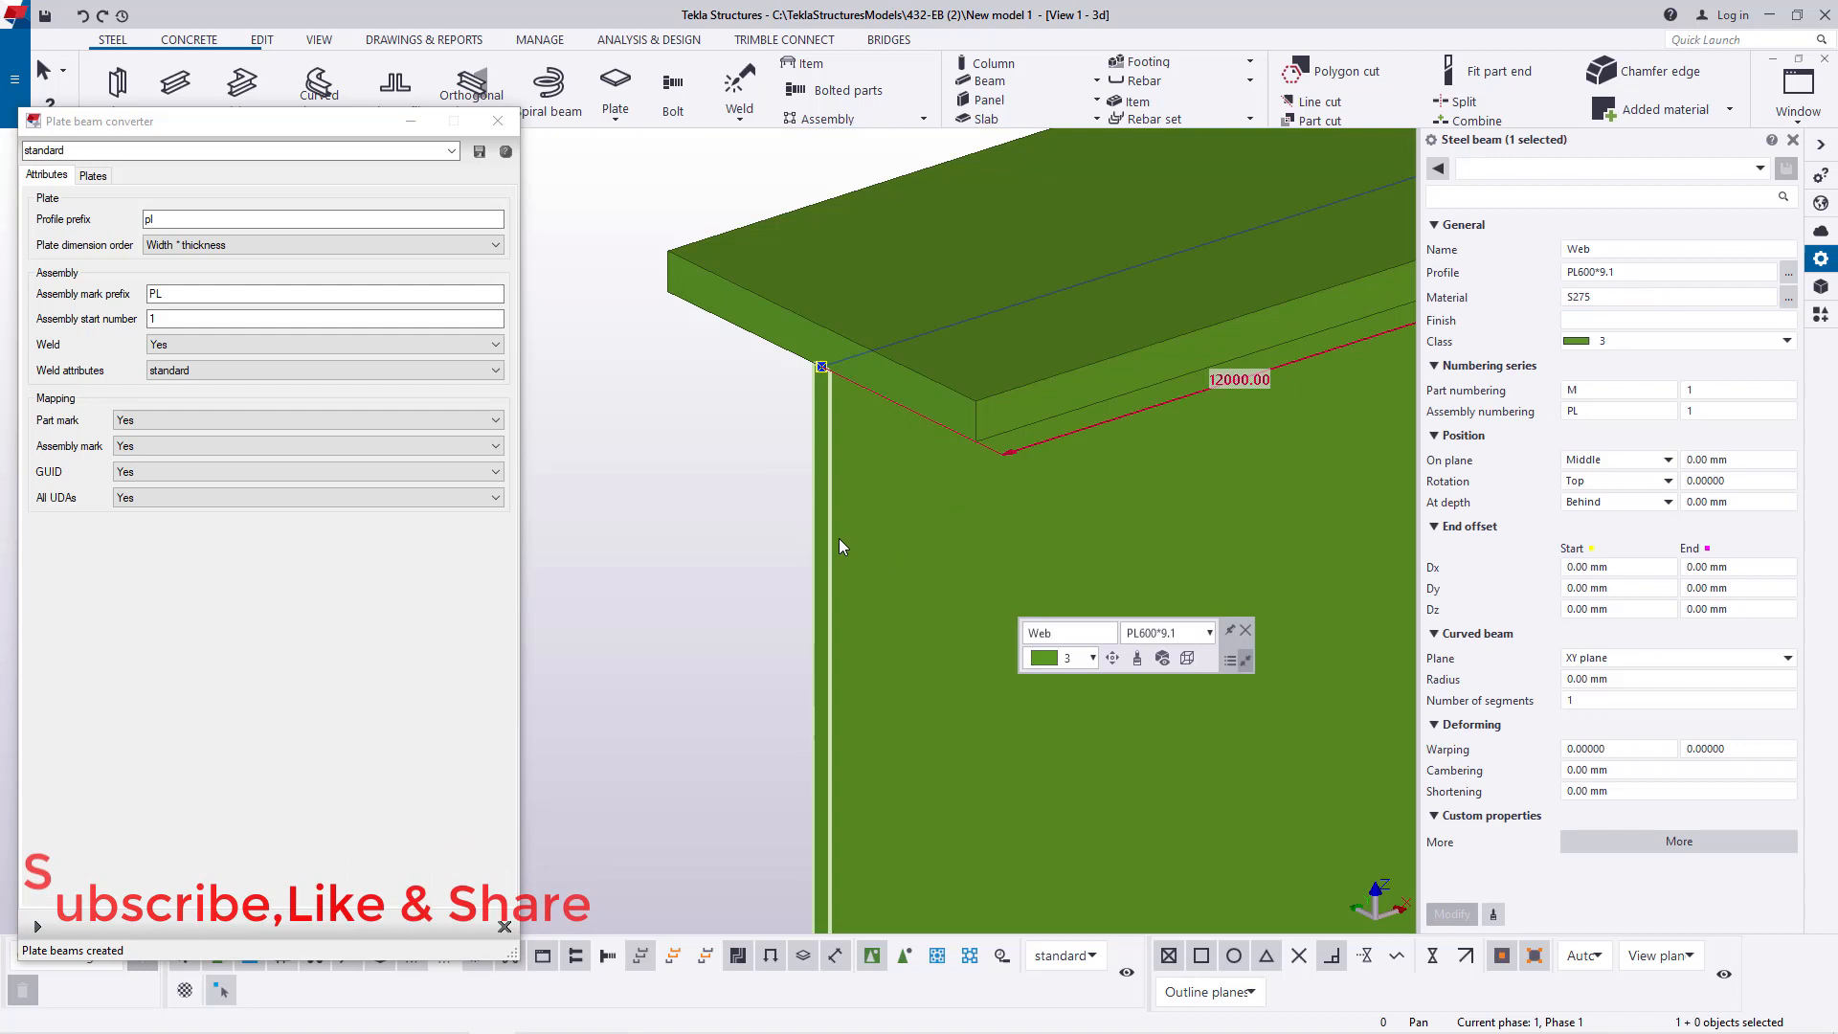
pyautogui.click(1665, 271)
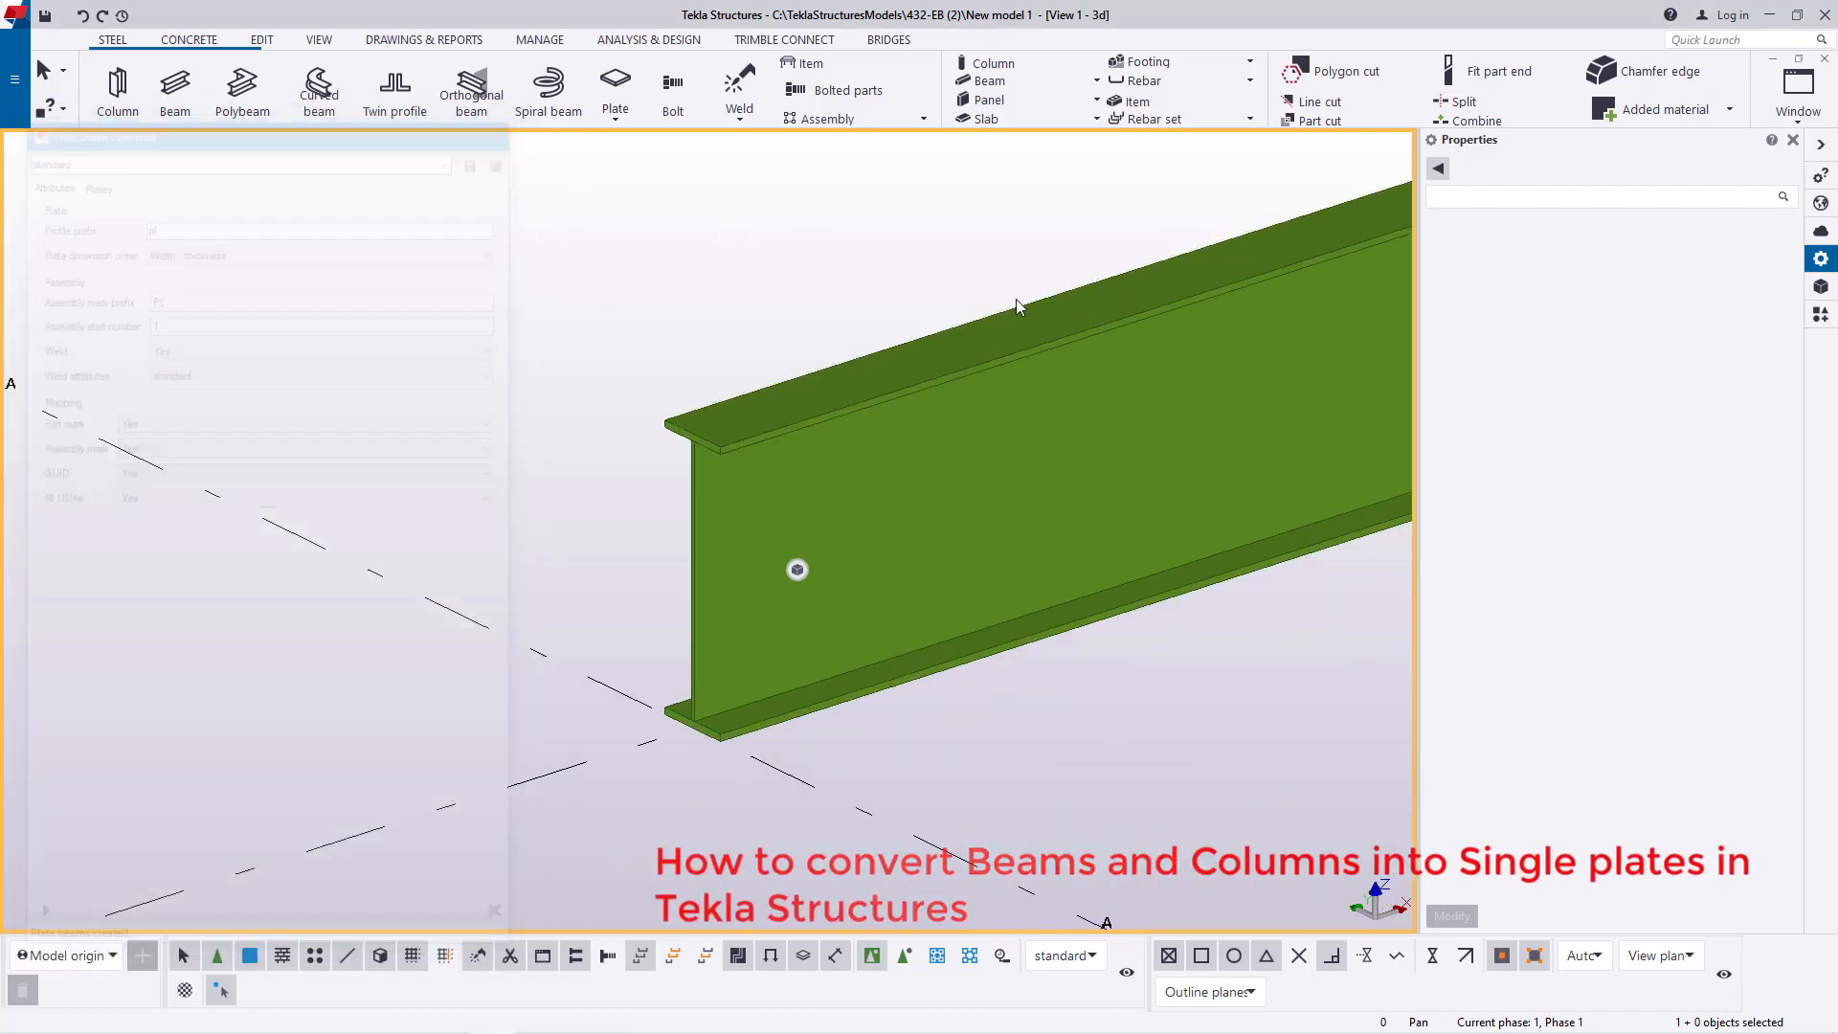
# Step: Close the Plate beam converter dialog and switch to the View ribbon
pyautogui.click(1792, 140)
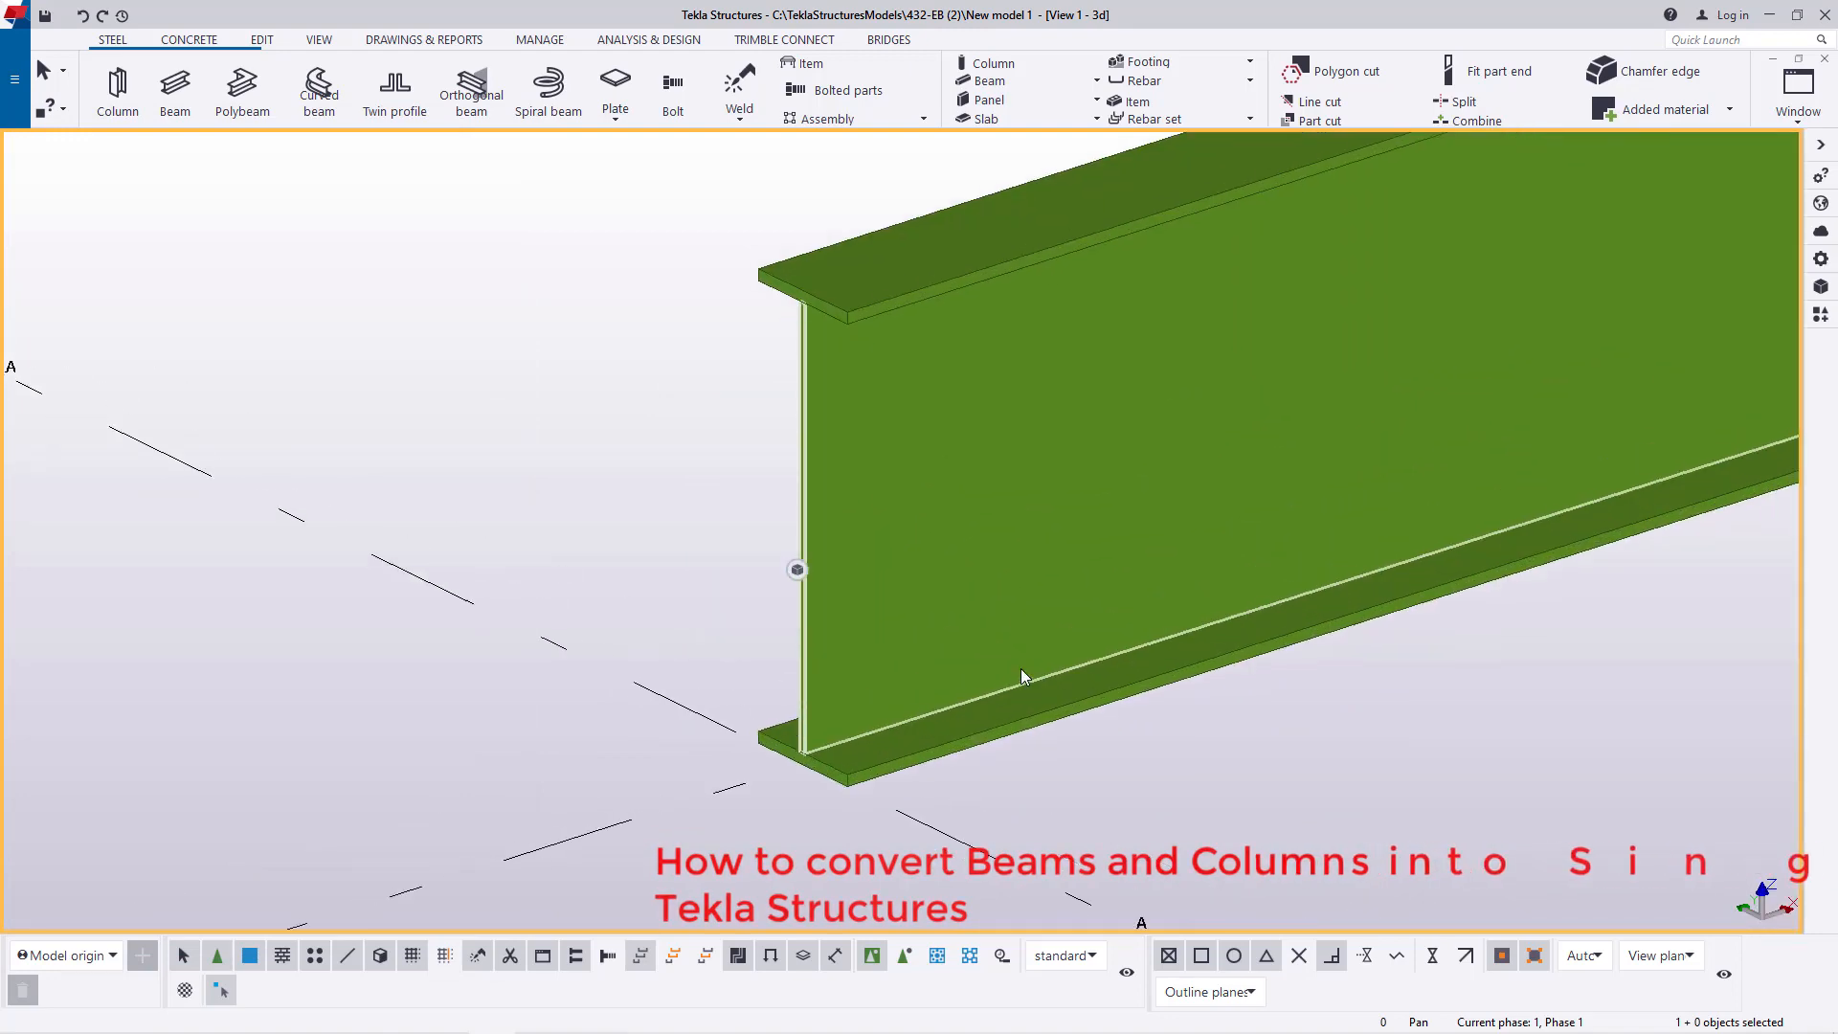
pyautogui.click(317, 38)
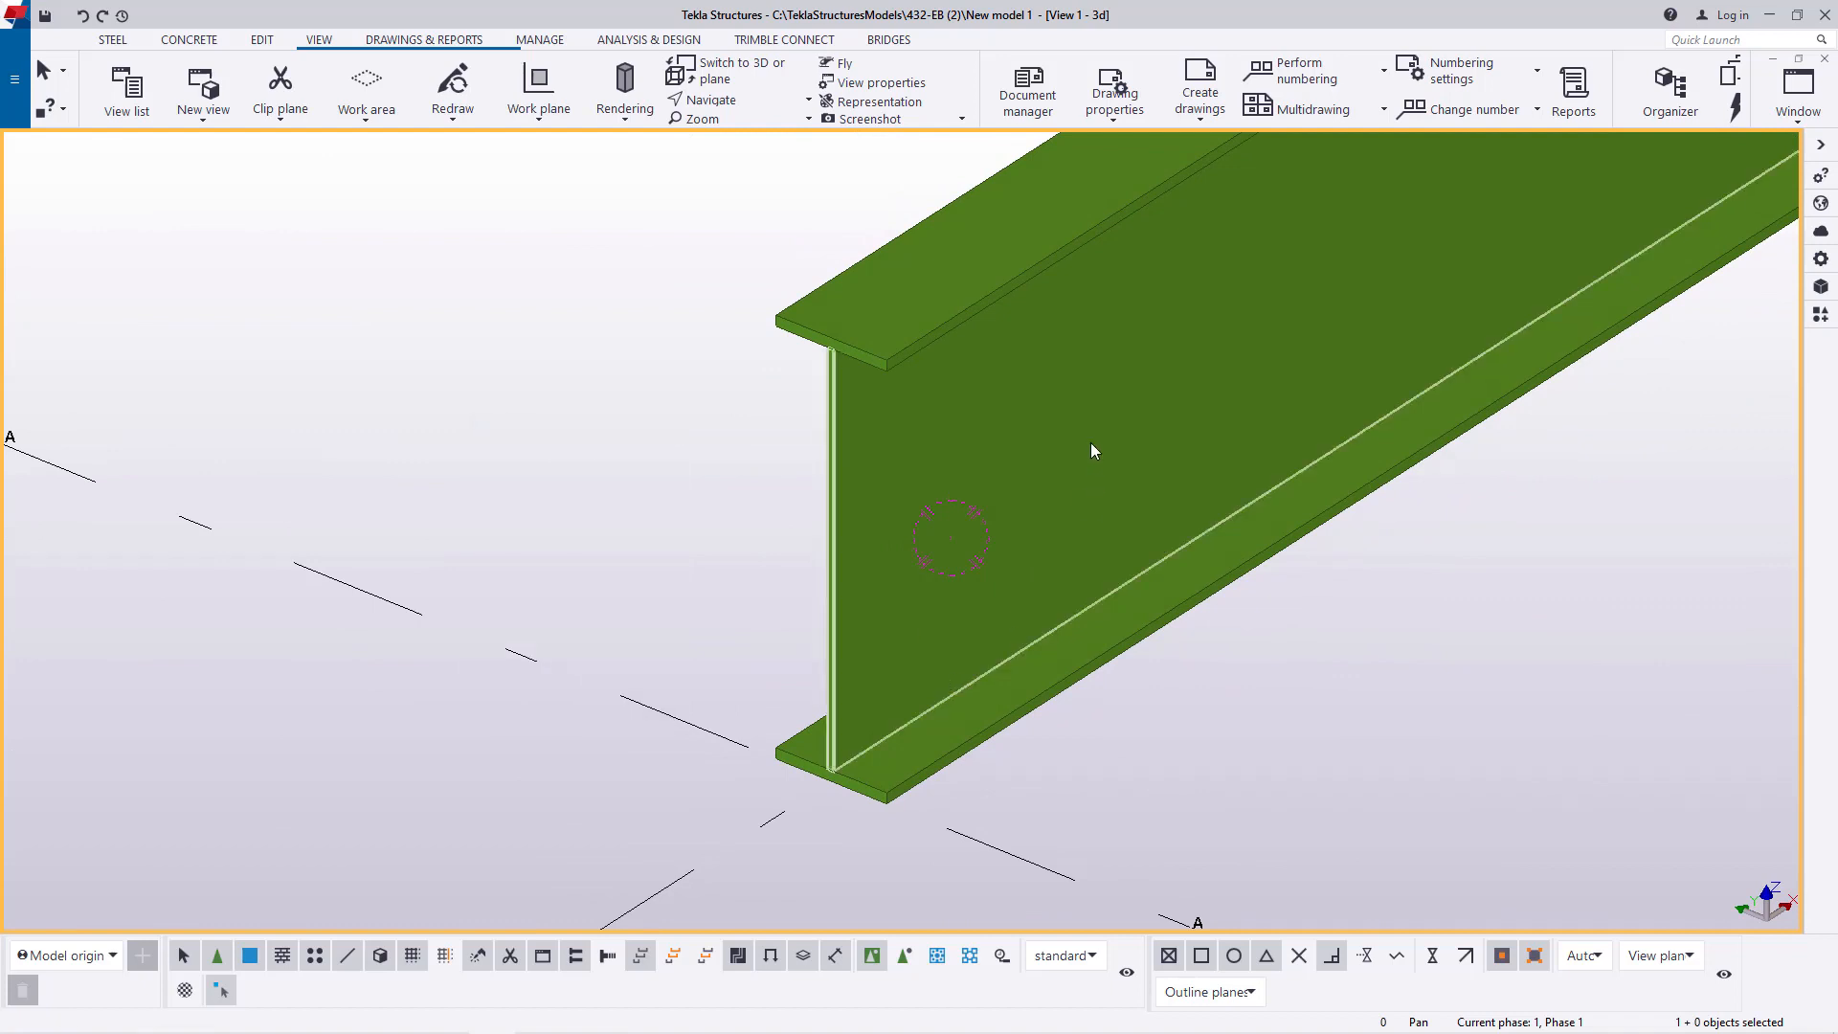
pyautogui.moveTo(1091, 447)
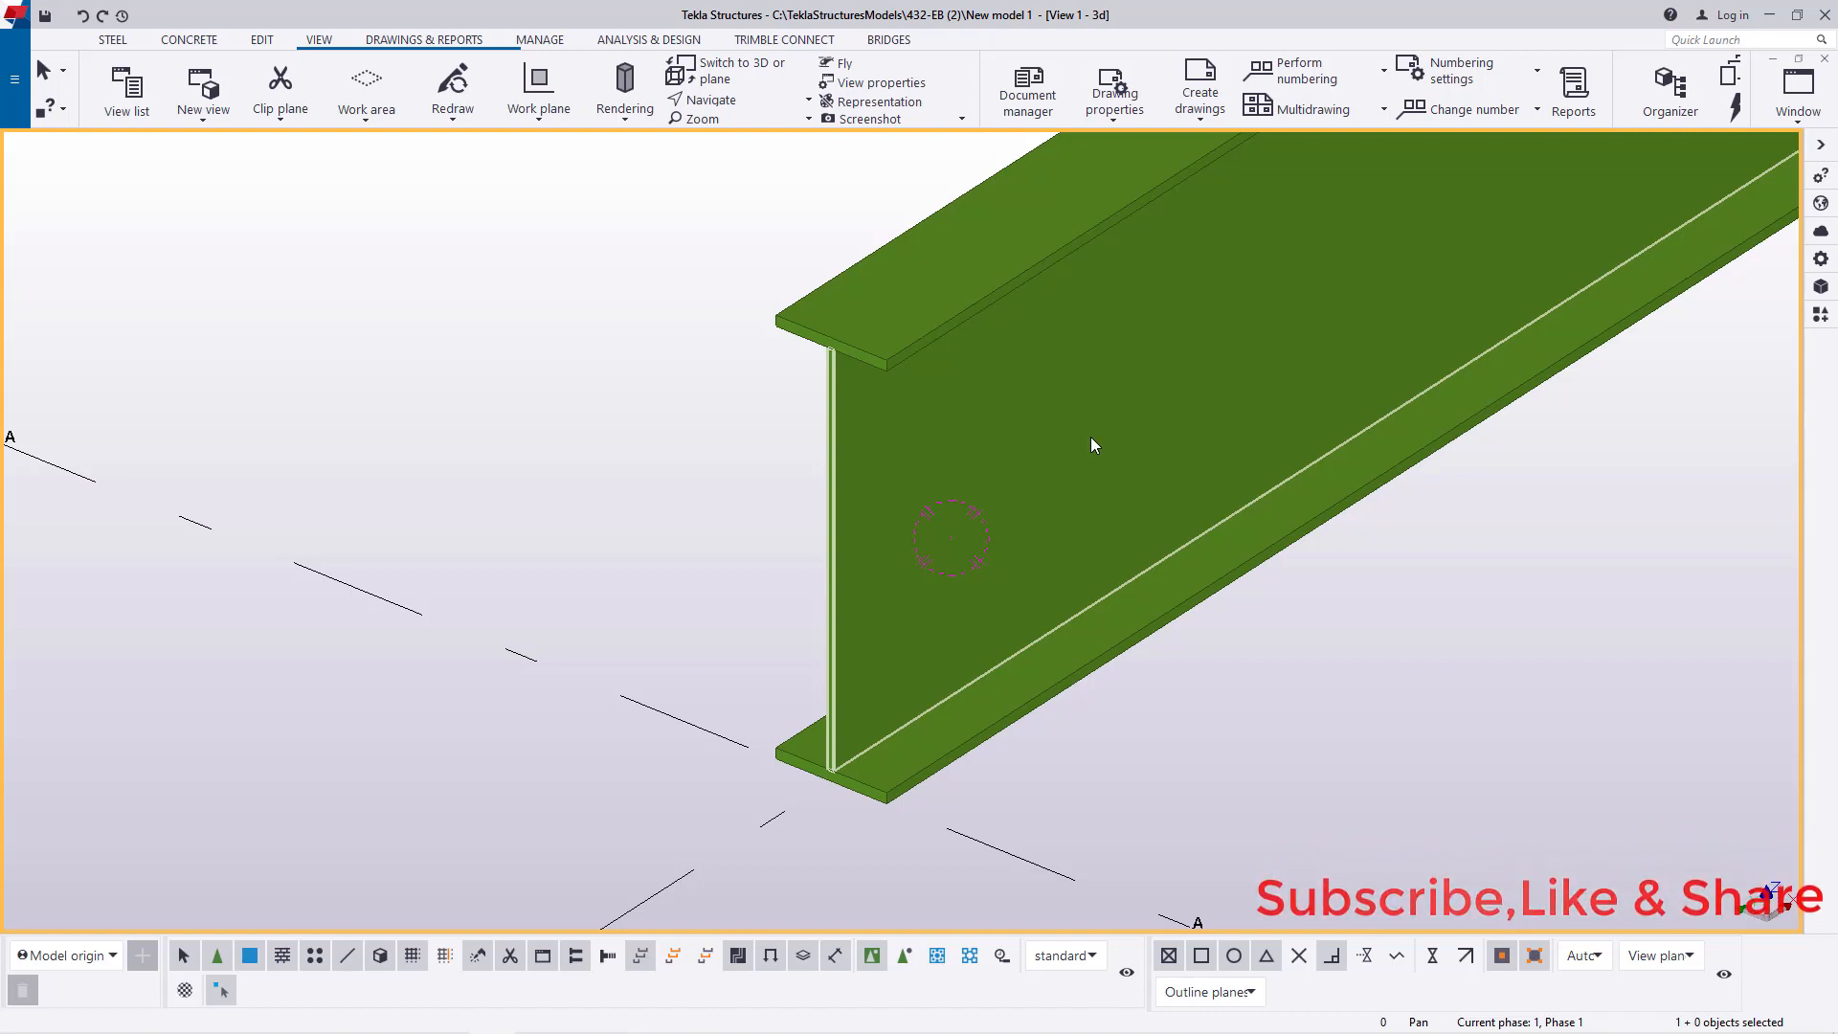
# Step: Add the top and bottom flange plates to the web plate's assembly, then deselect
pyautogui.click(979, 282)
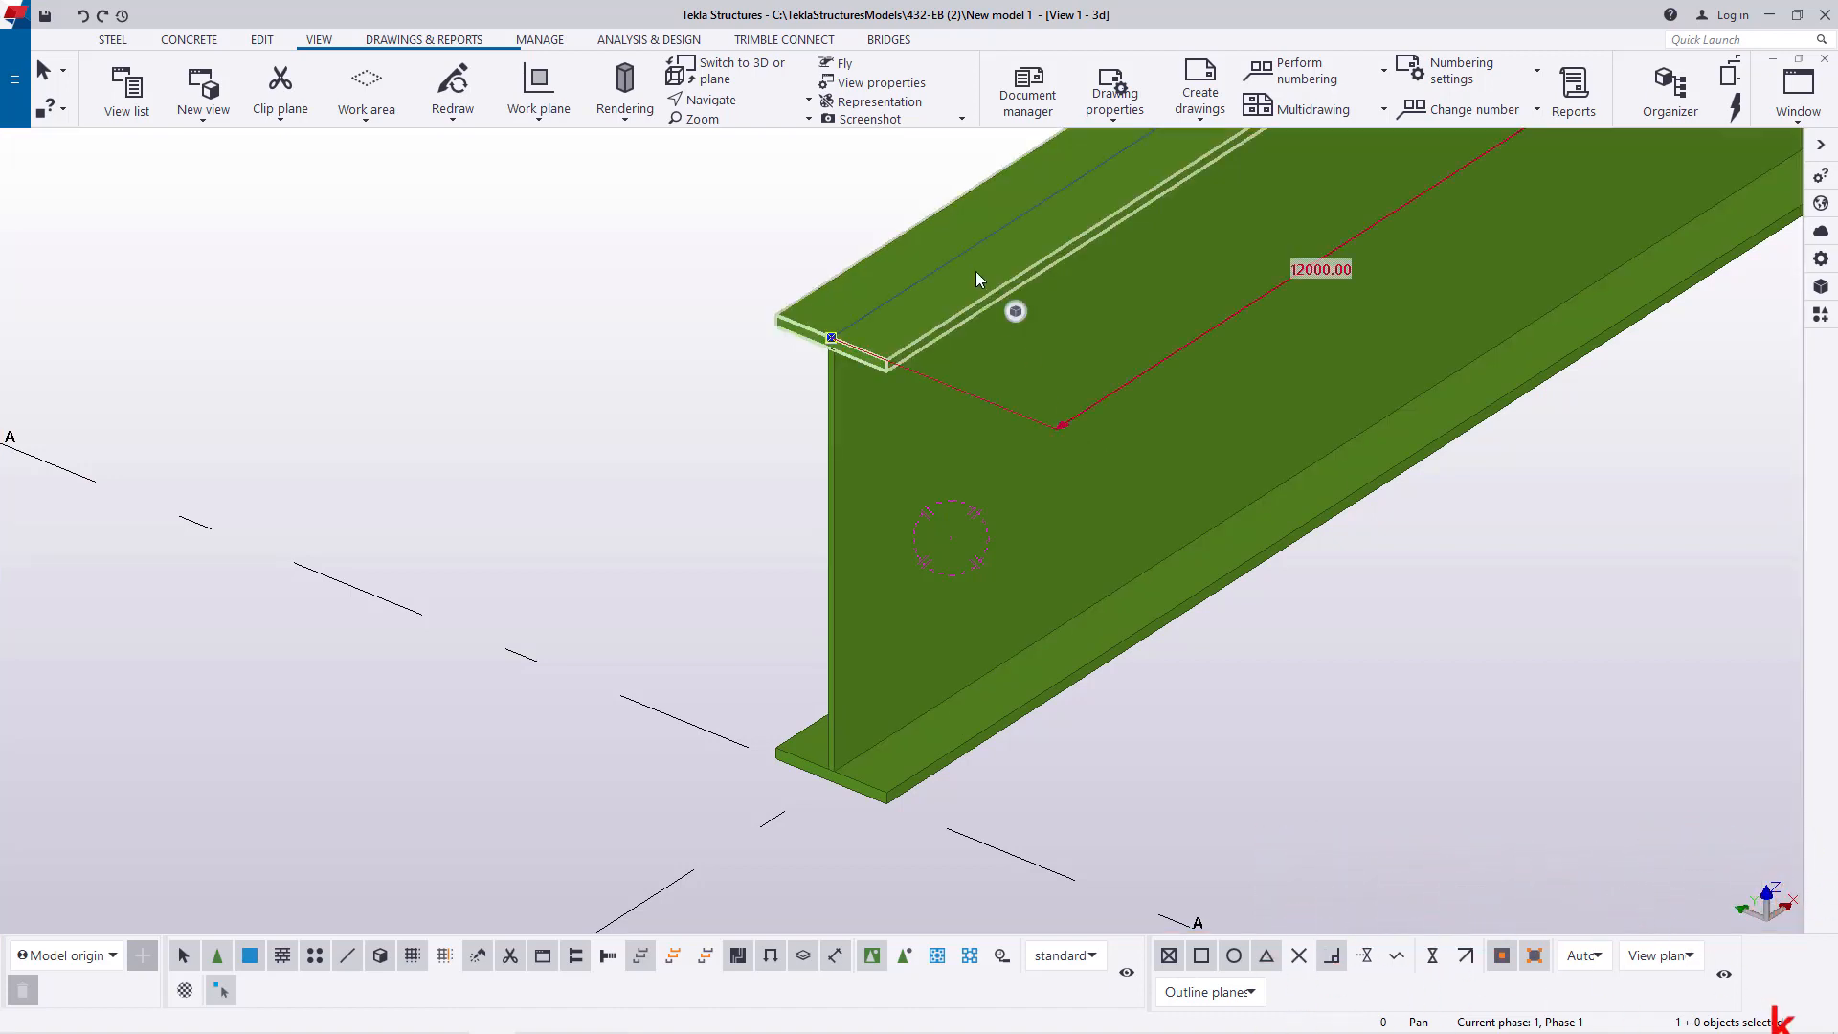
pyautogui.click(1003, 340)
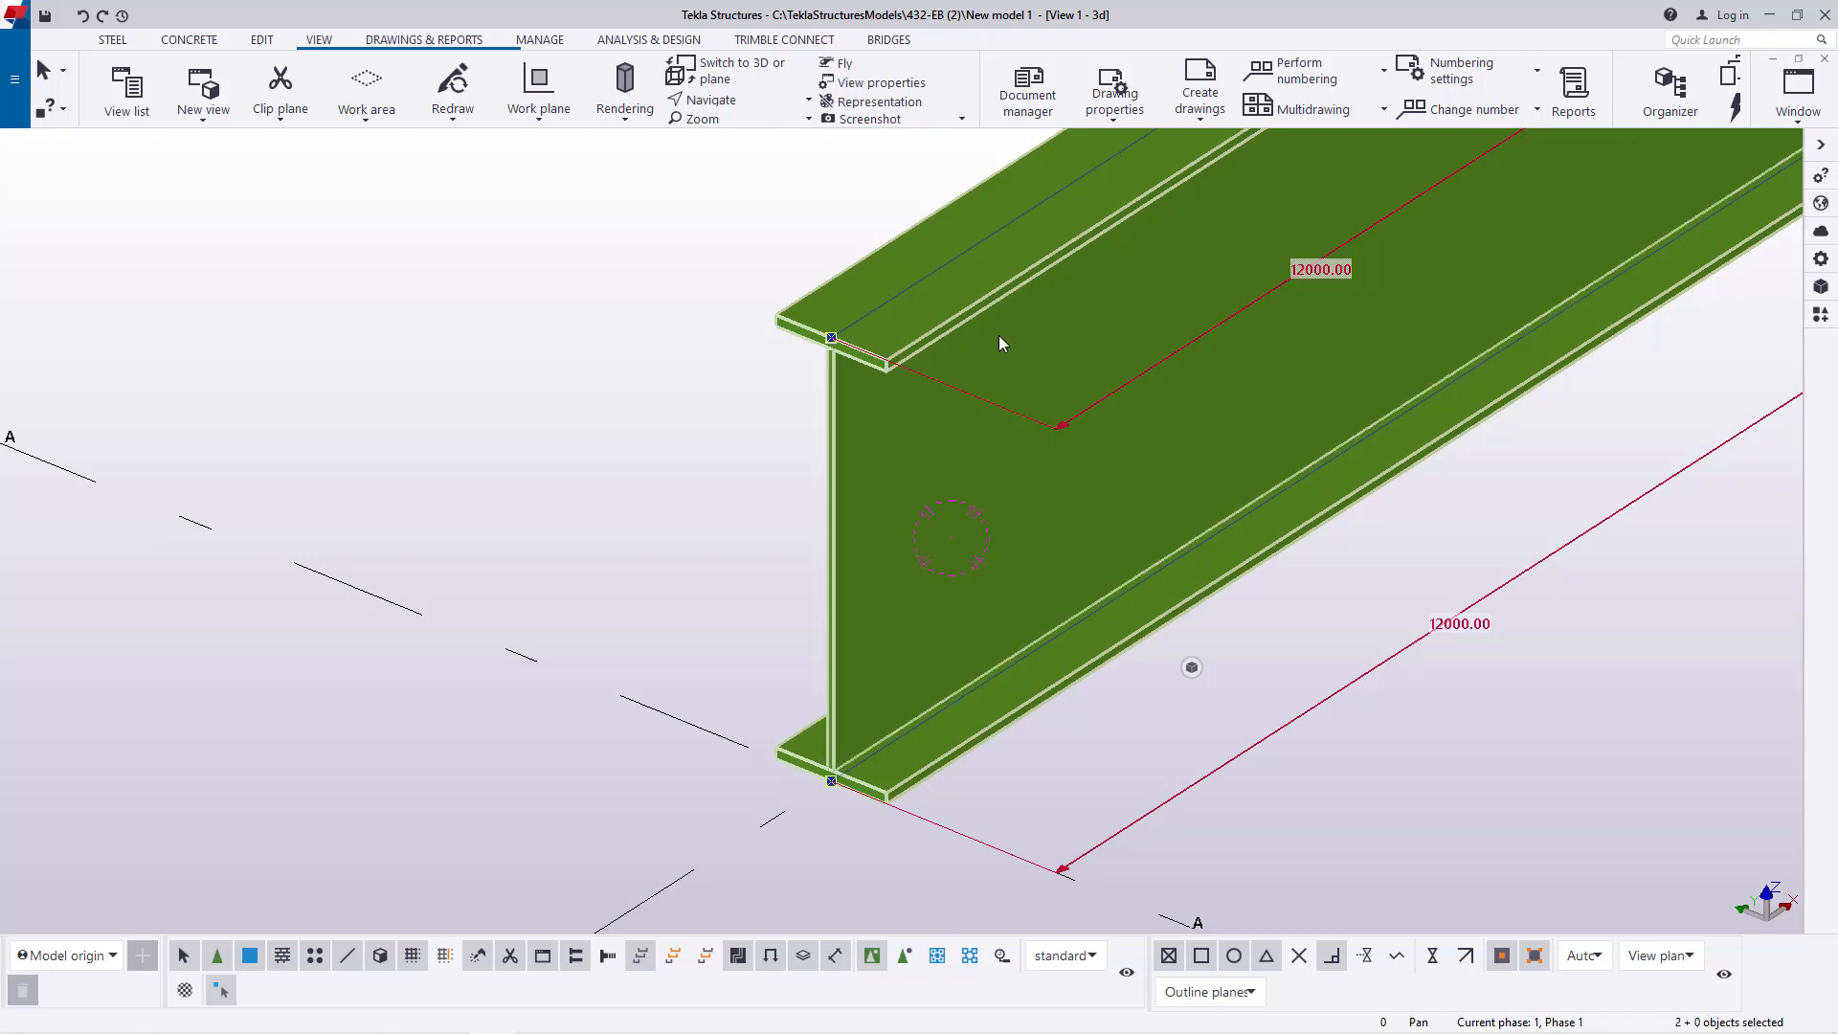
pyautogui.moveTo(1233, 690)
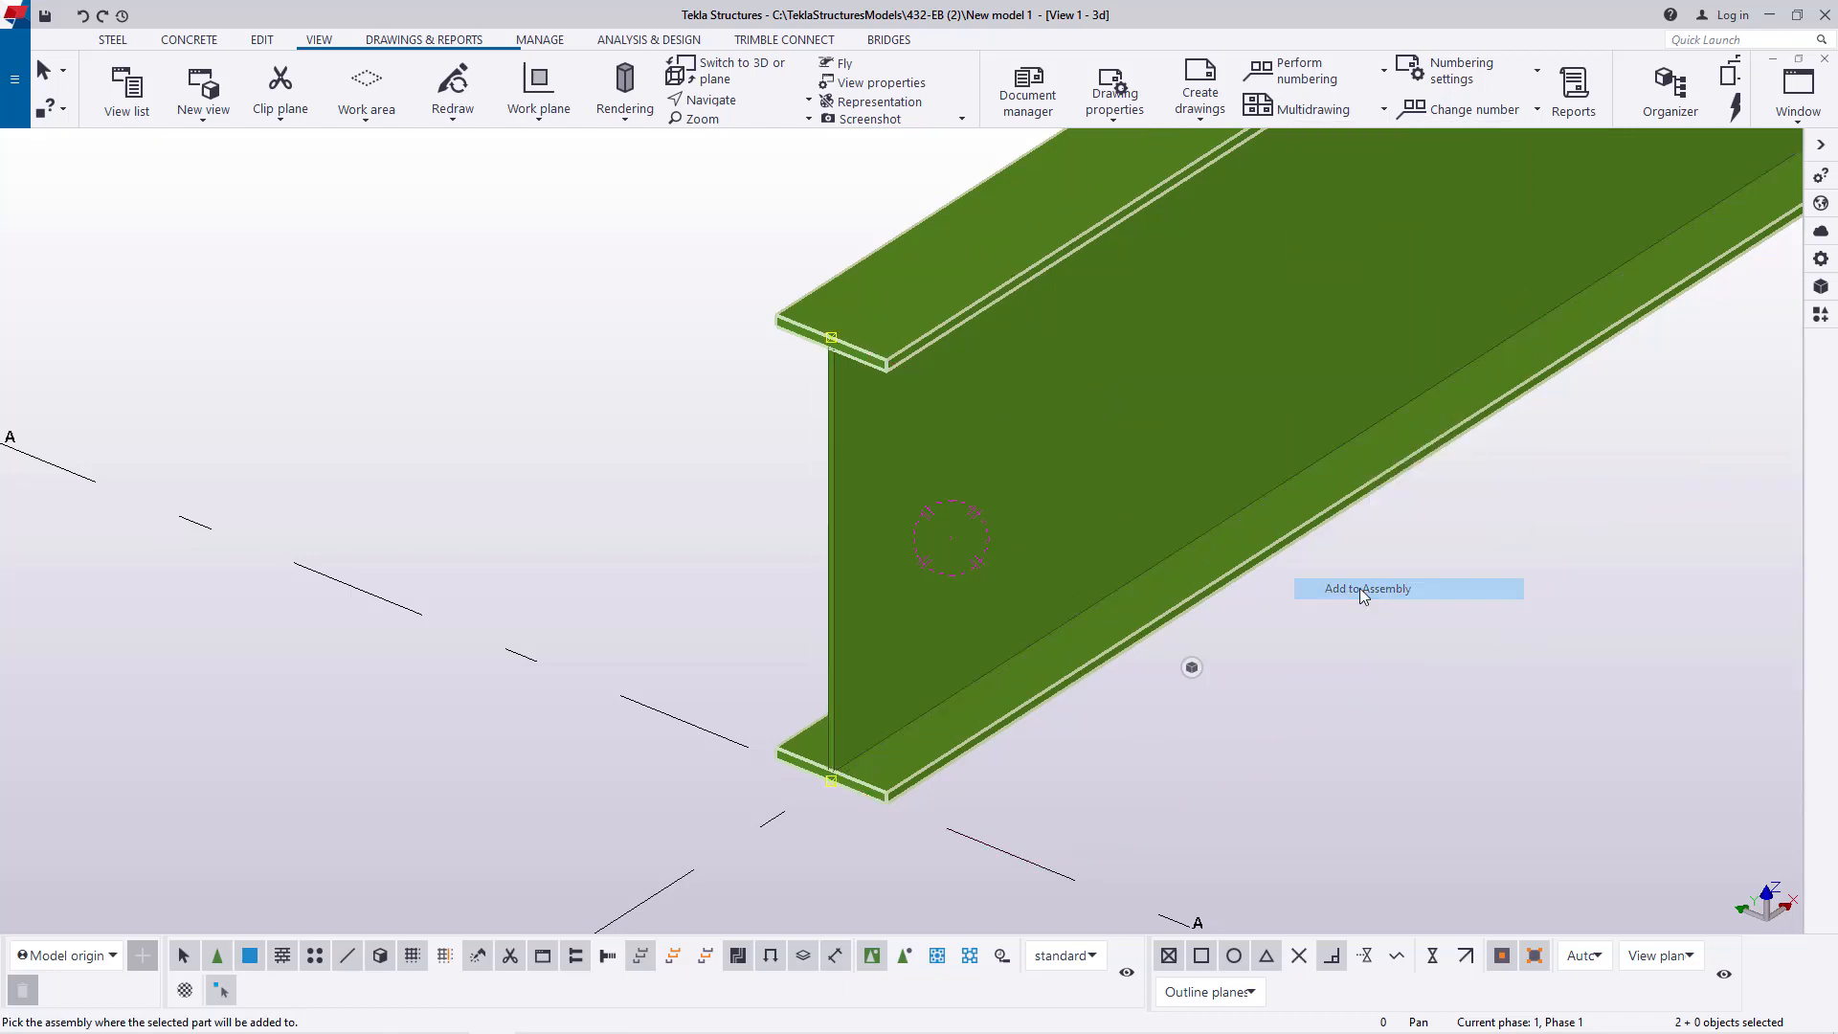
pyautogui.click(1367, 587)
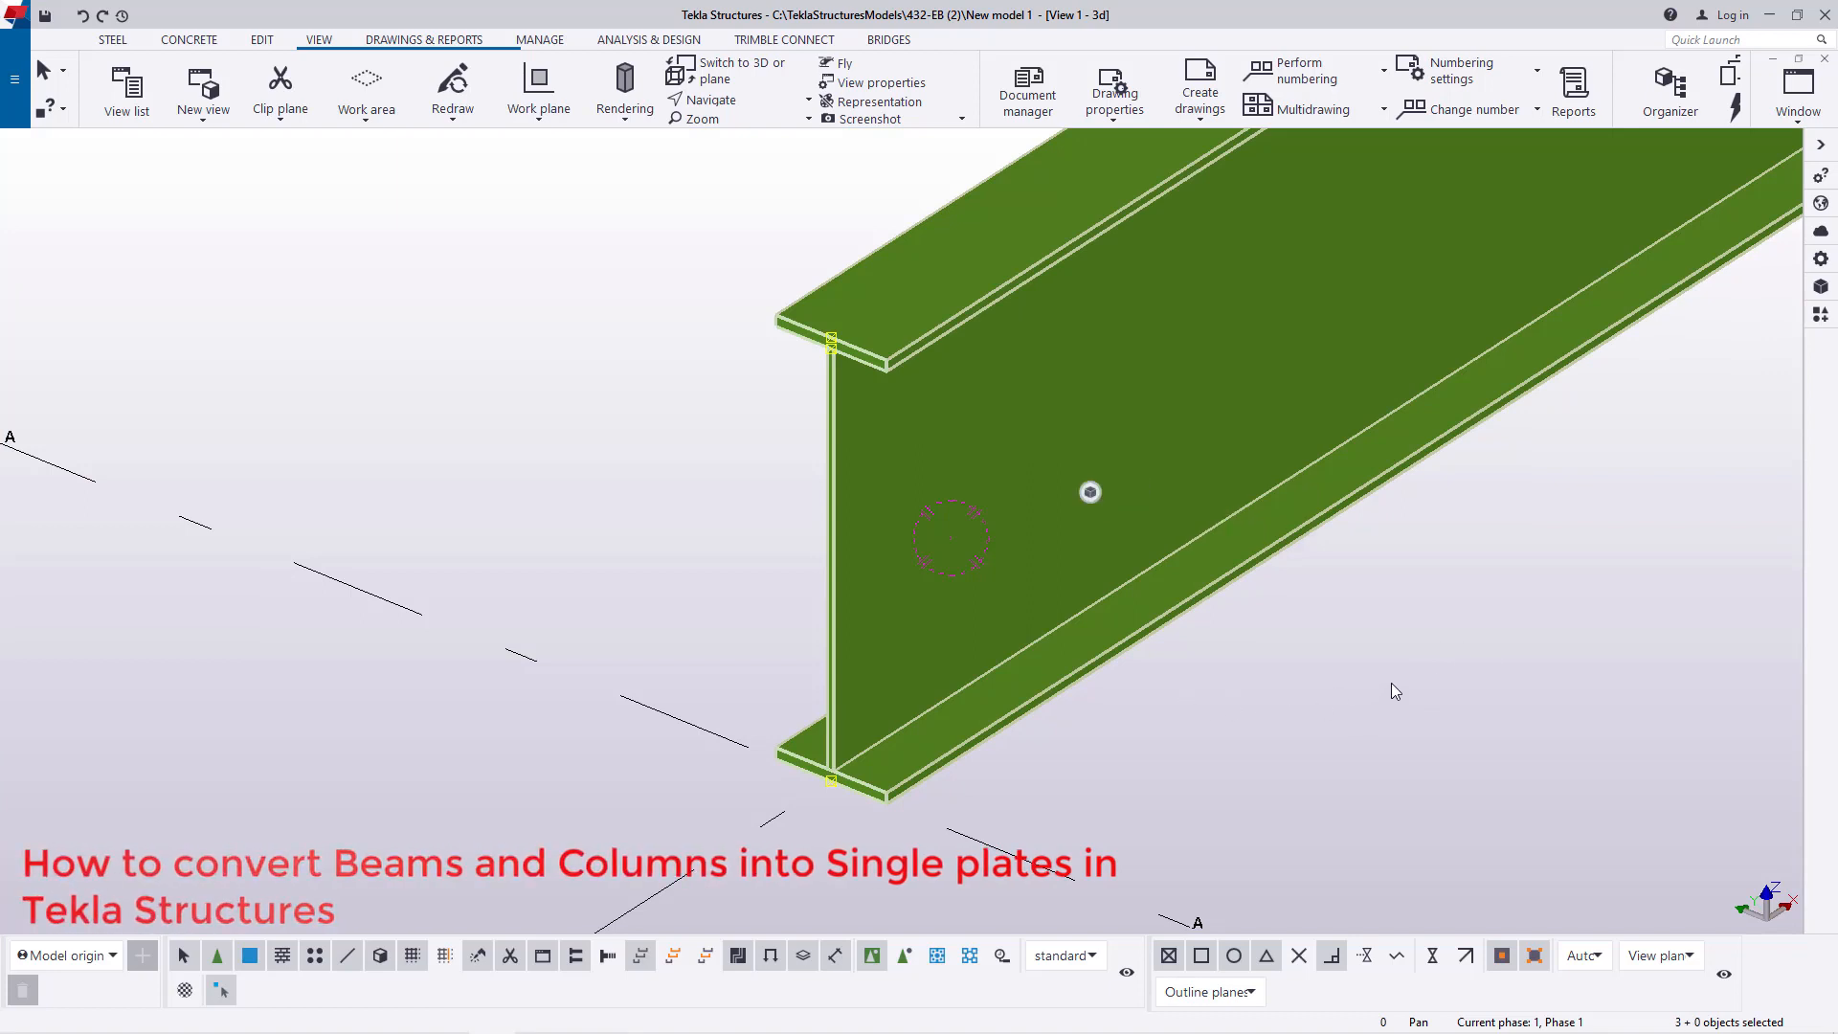
pyautogui.click(1311, 675)
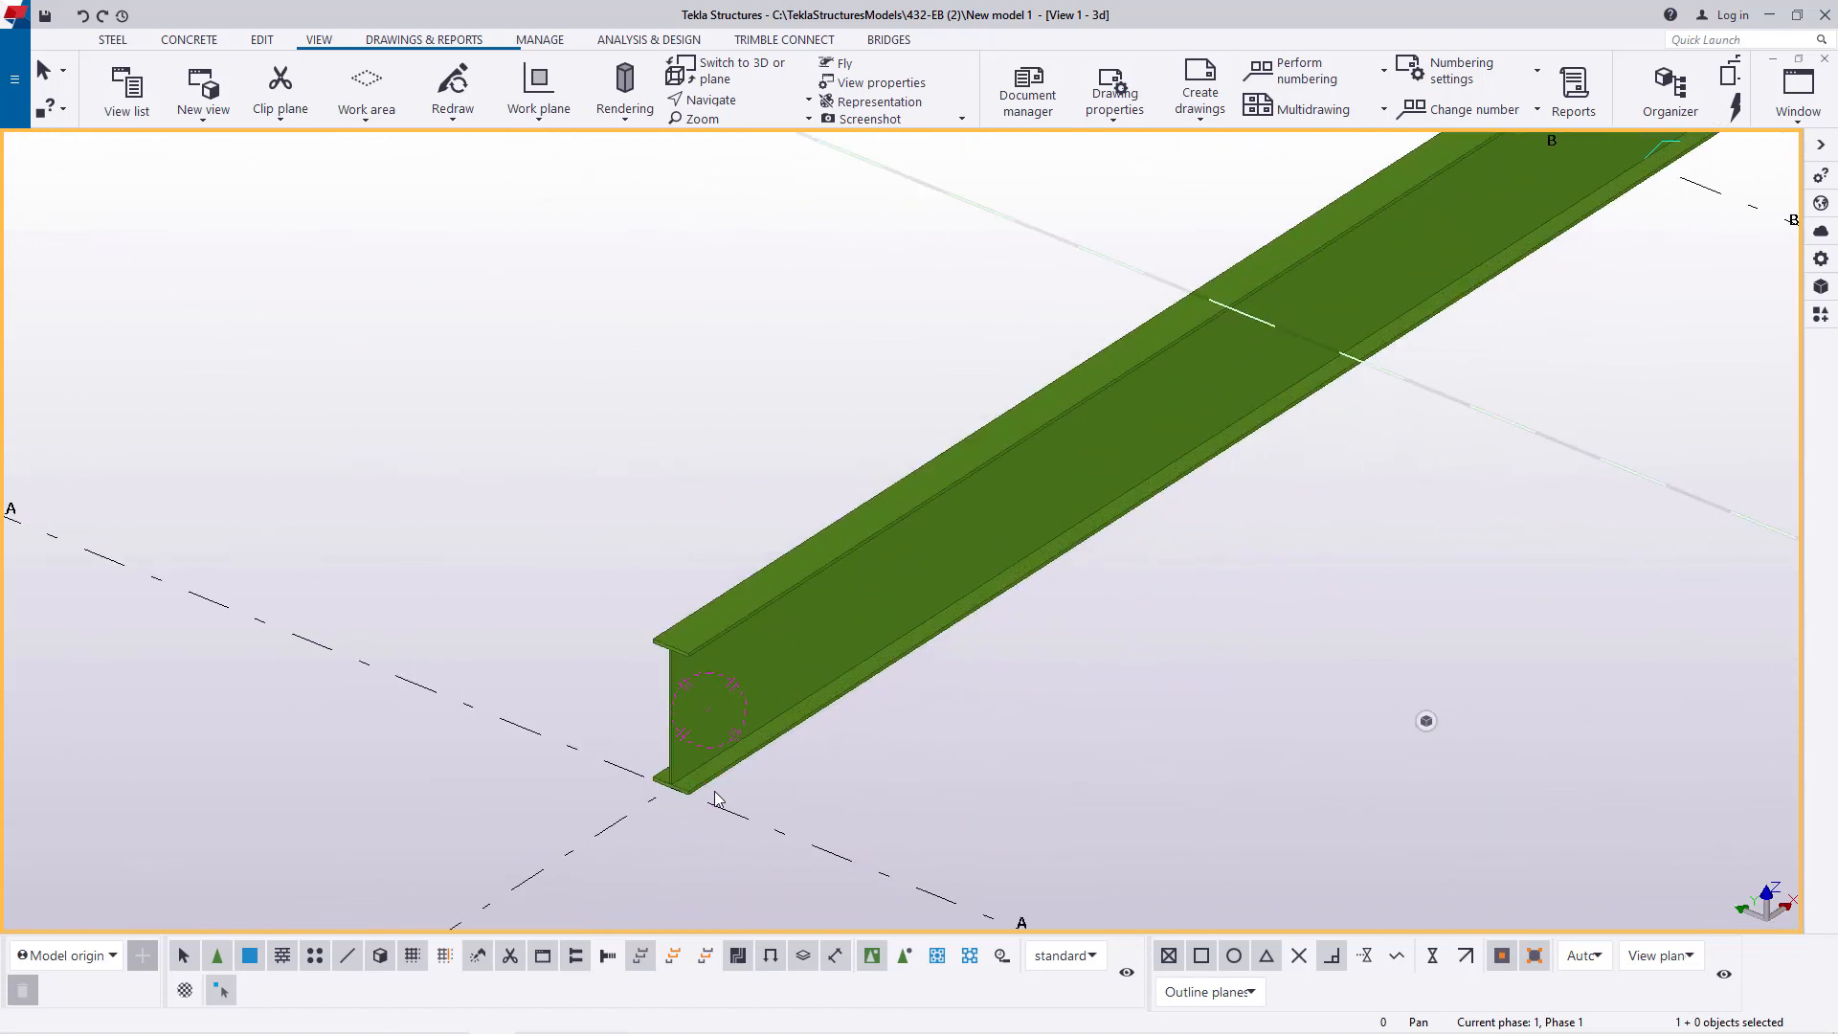
# Step: Search the applications and components catalog for 'WELD'
pyautogui.click(1822, 313)
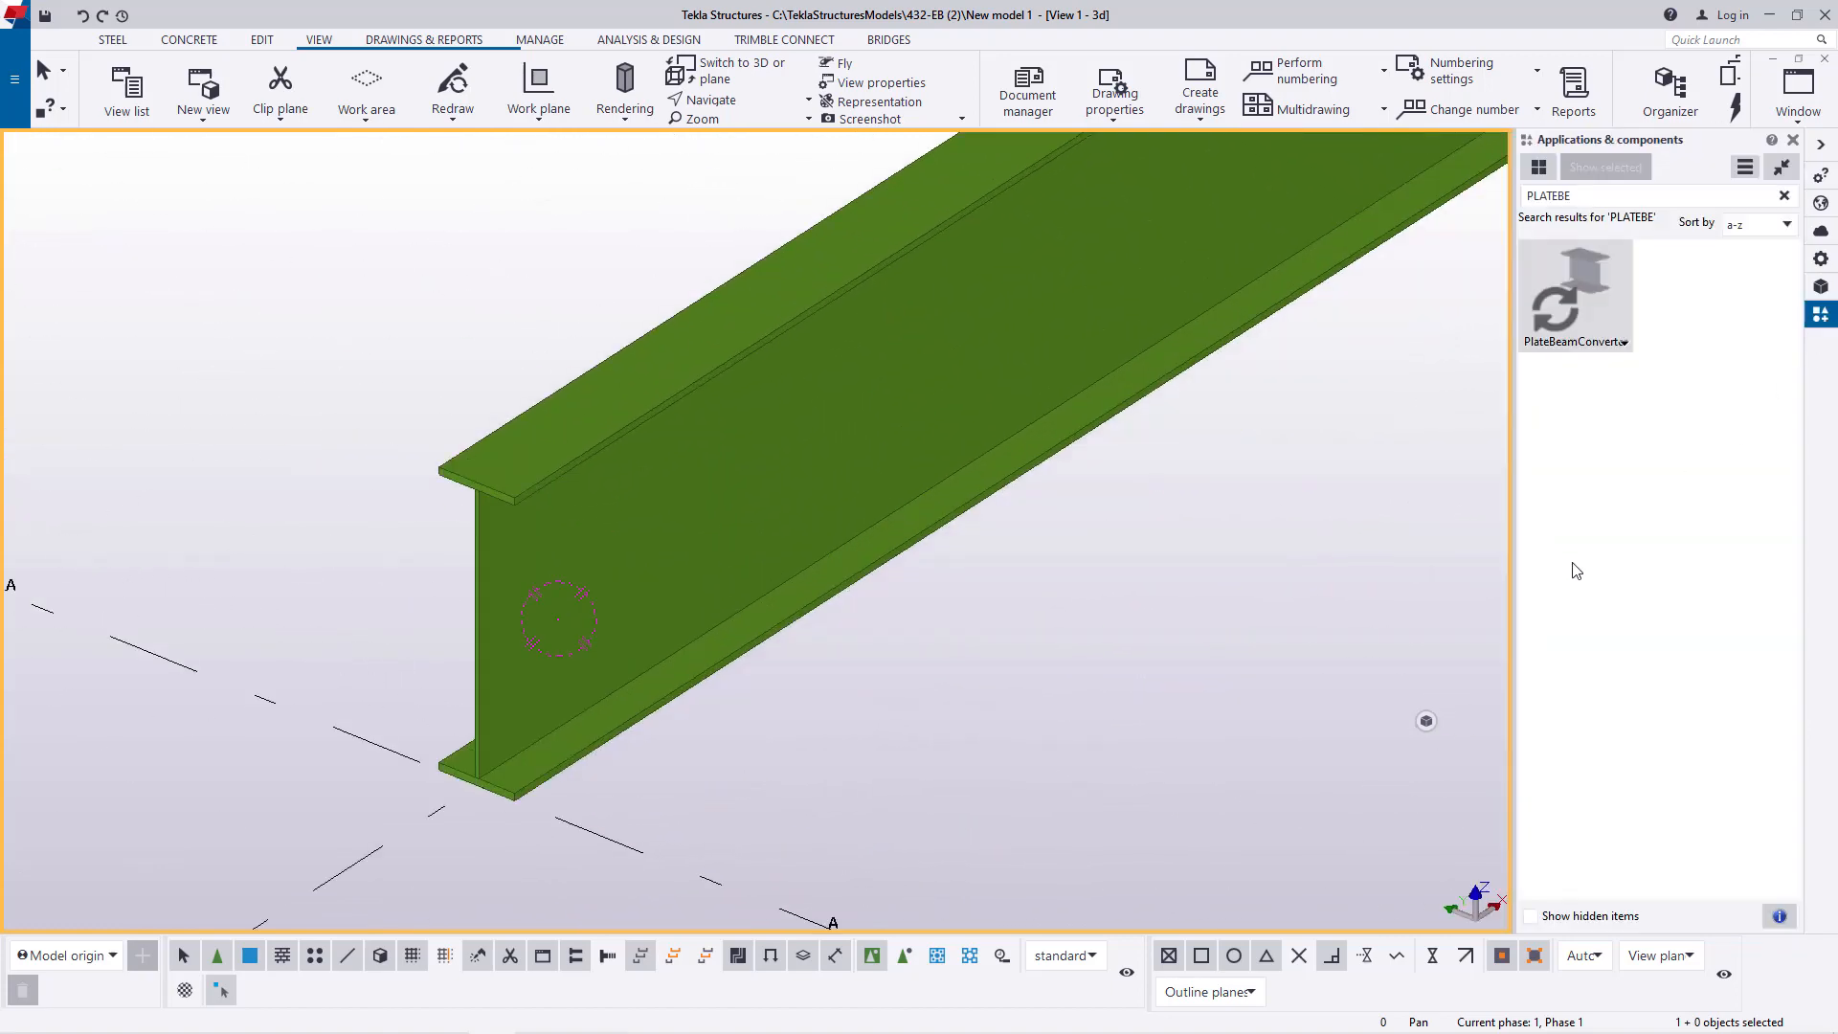
pyautogui.tripleClick(1653, 195)
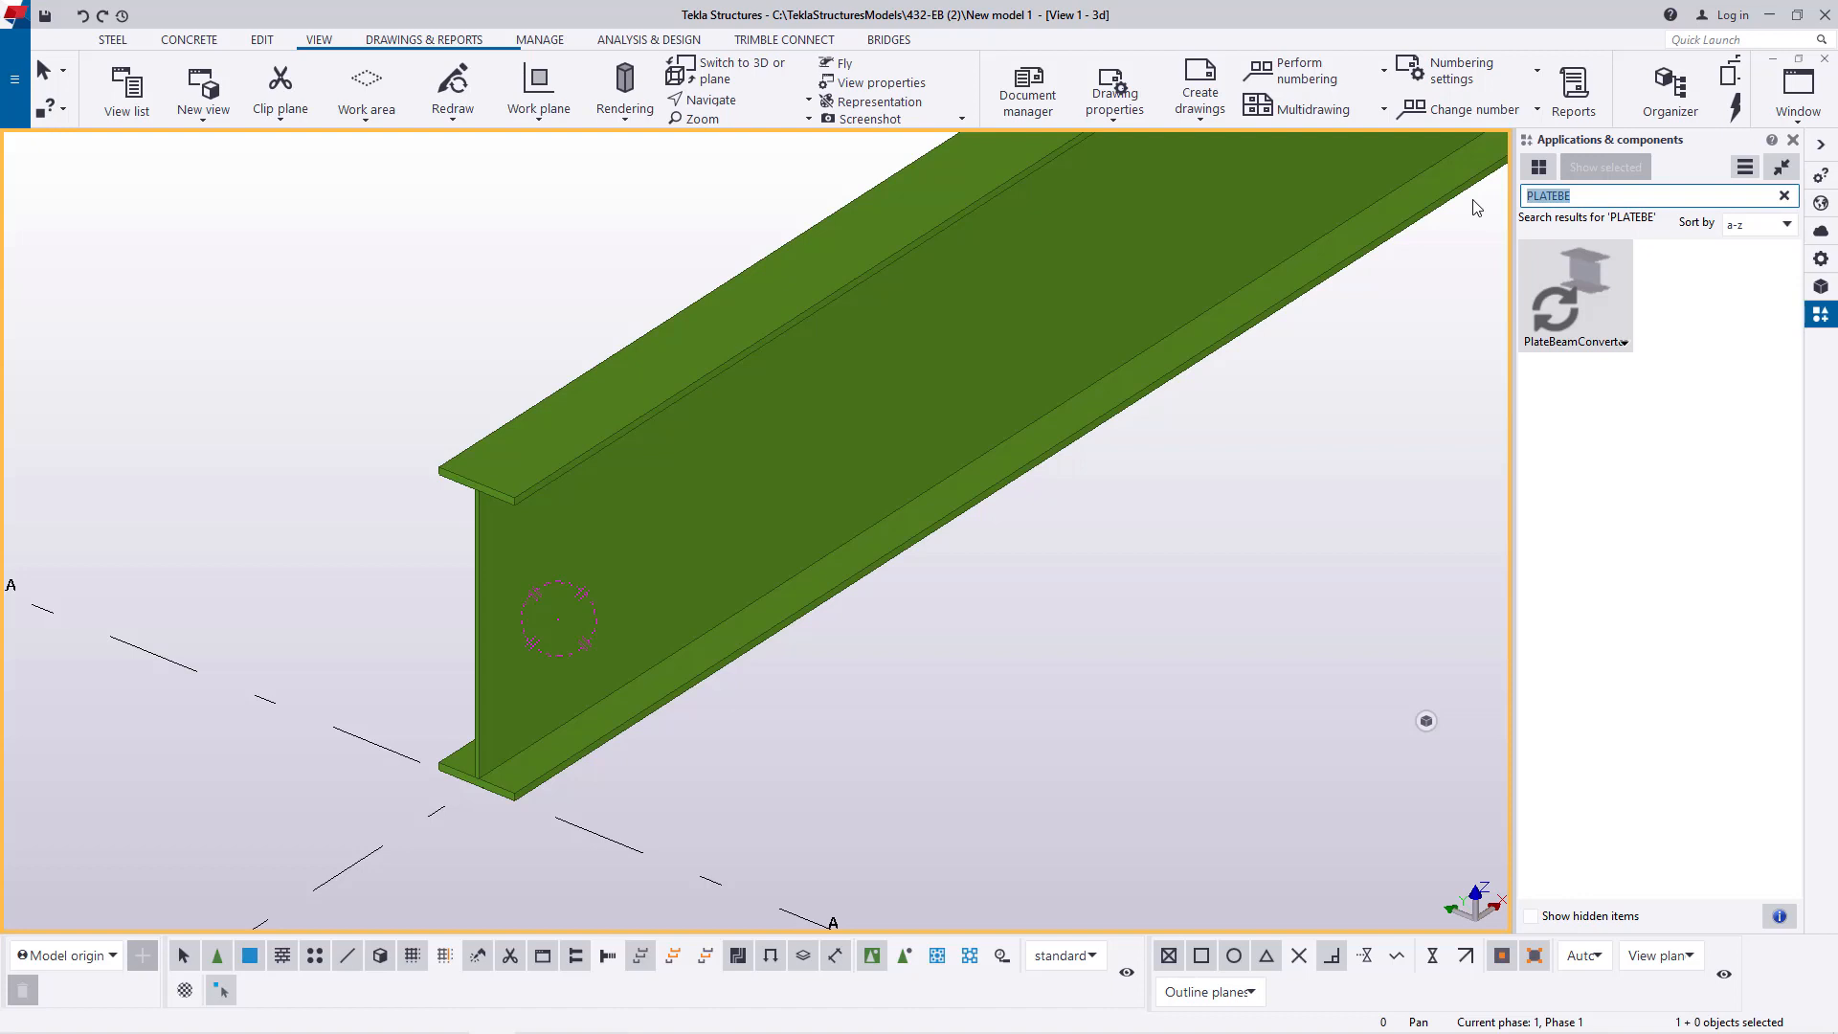
pyautogui.moveTo(1179, 544)
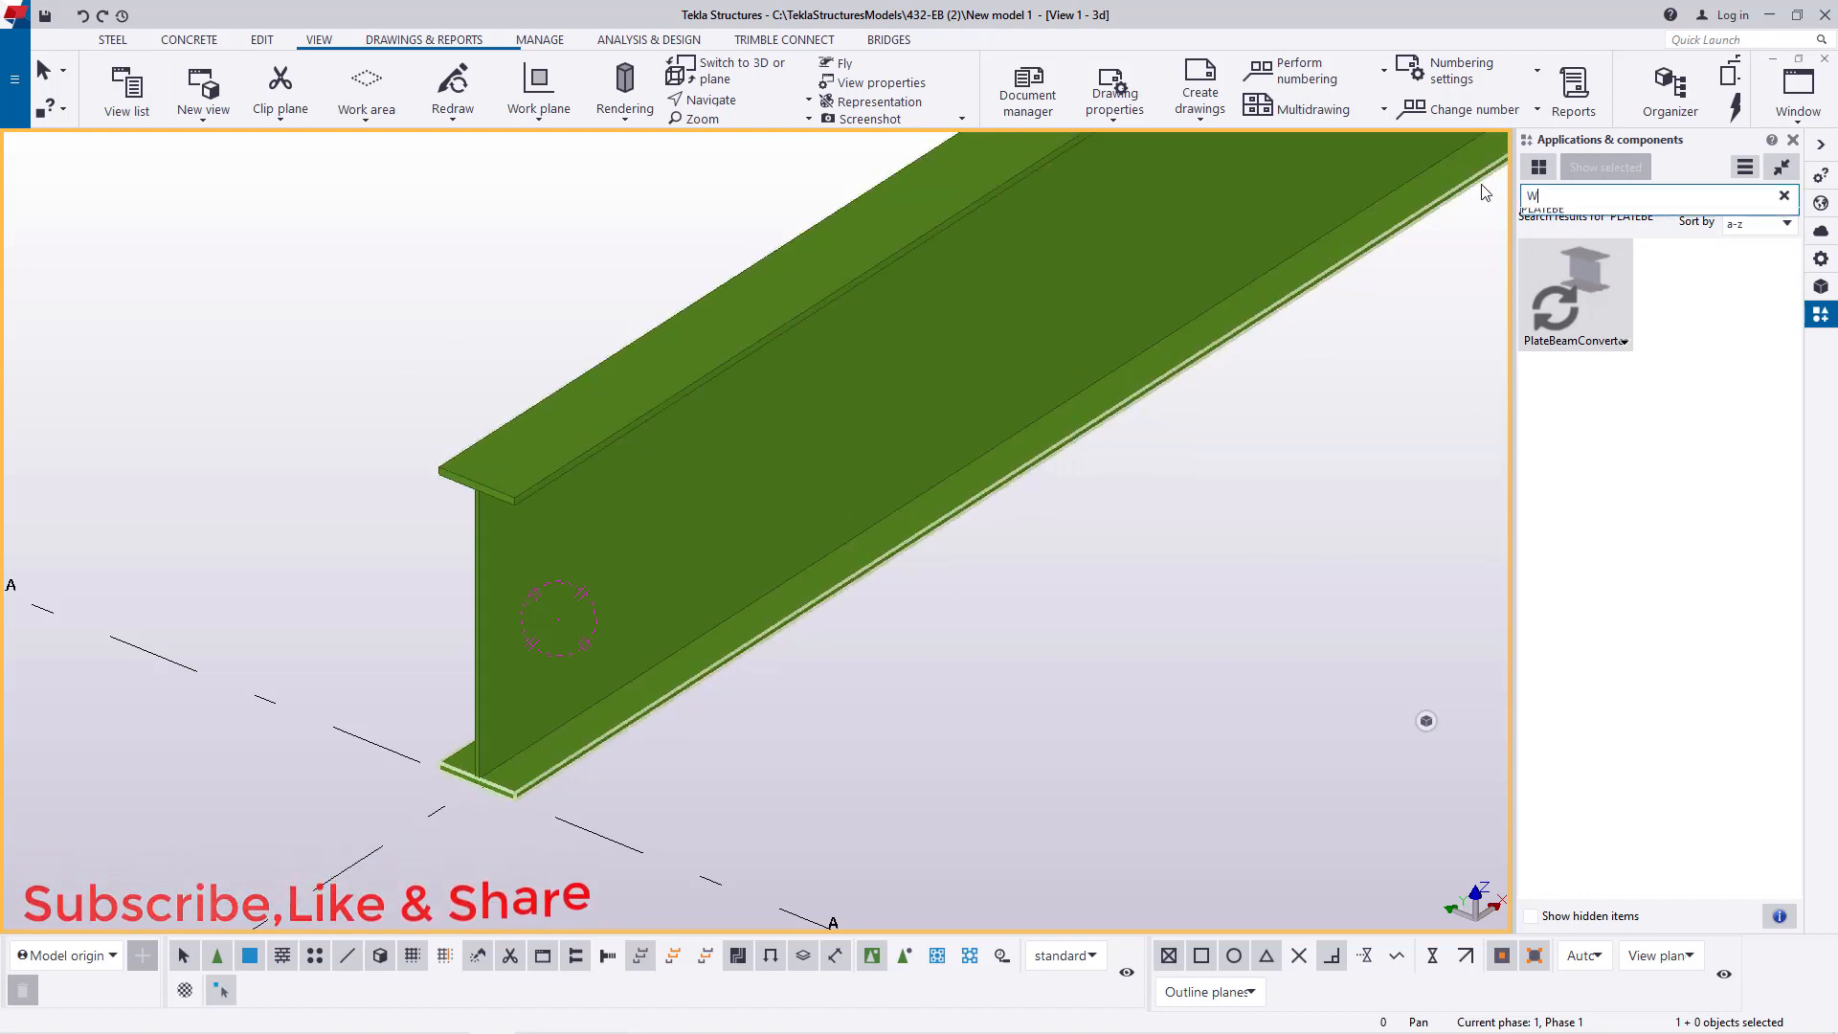
pyautogui.write('WELD')
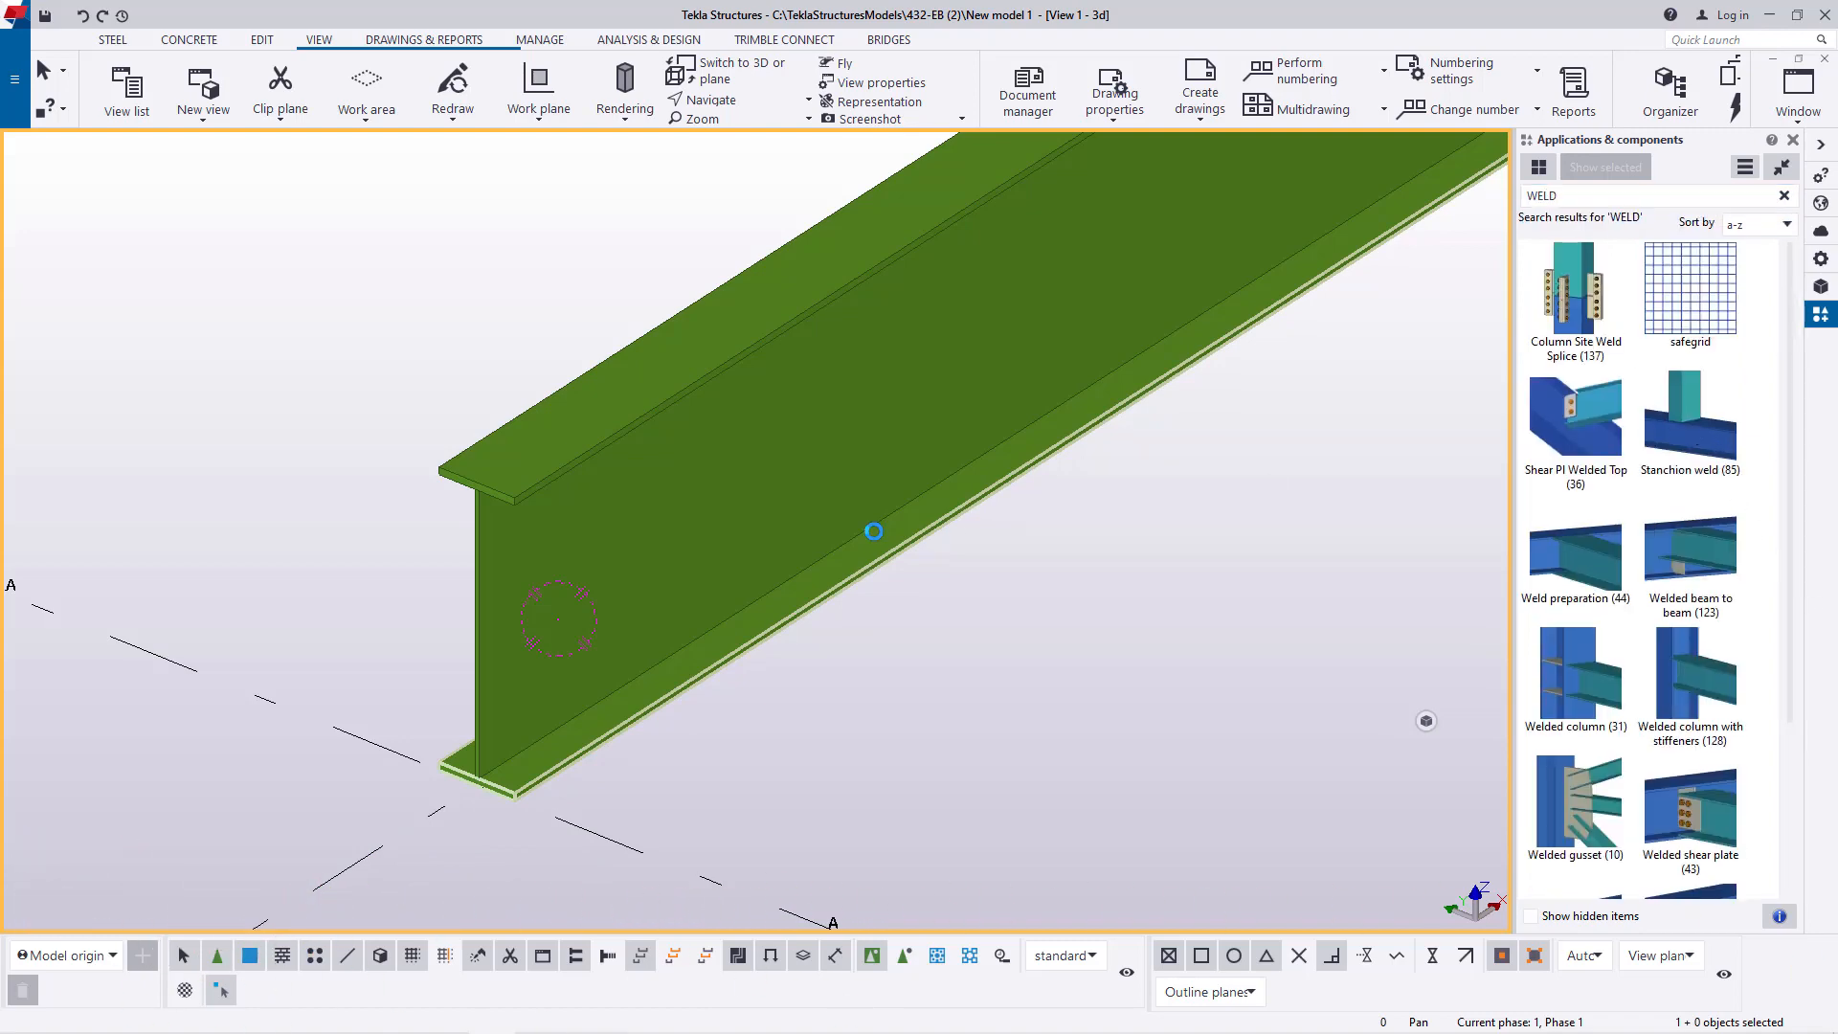
# Step: Open Stanchion weld (85) settings and show snap options for picking the main part
pyautogui.doubleClick(1690, 416)
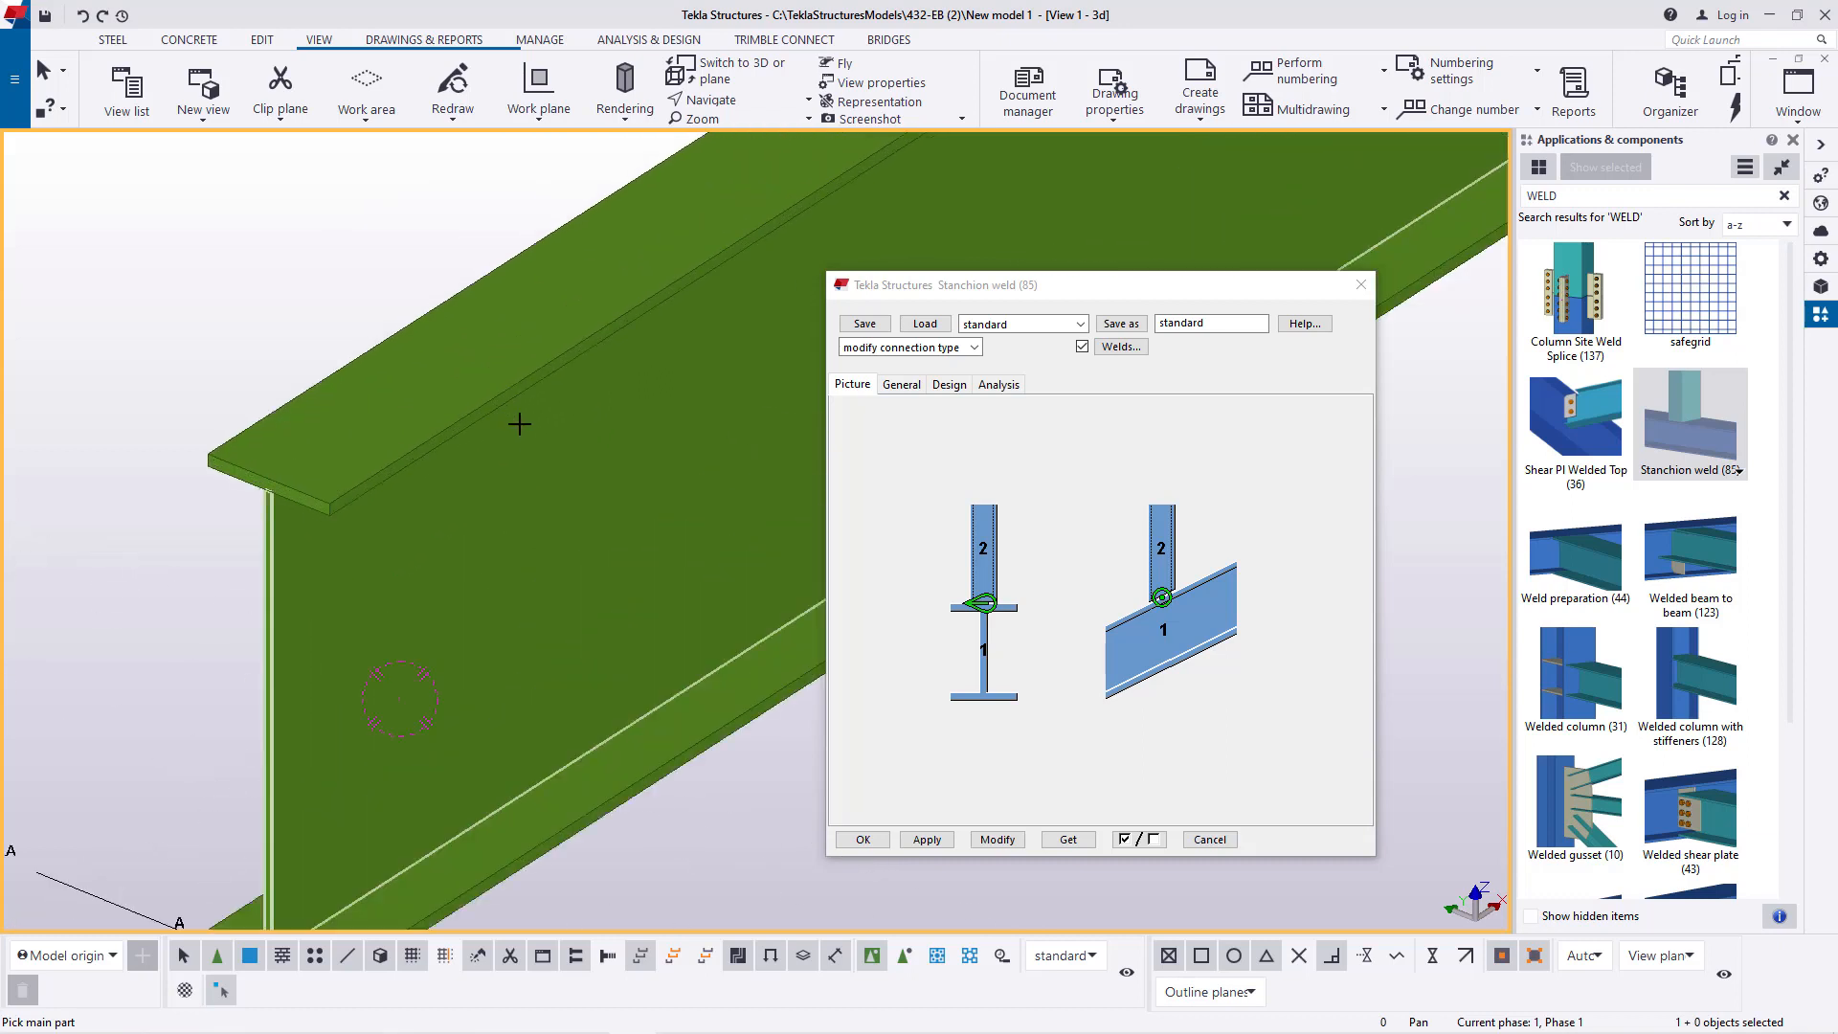
pyautogui.rightClick(302, 289)
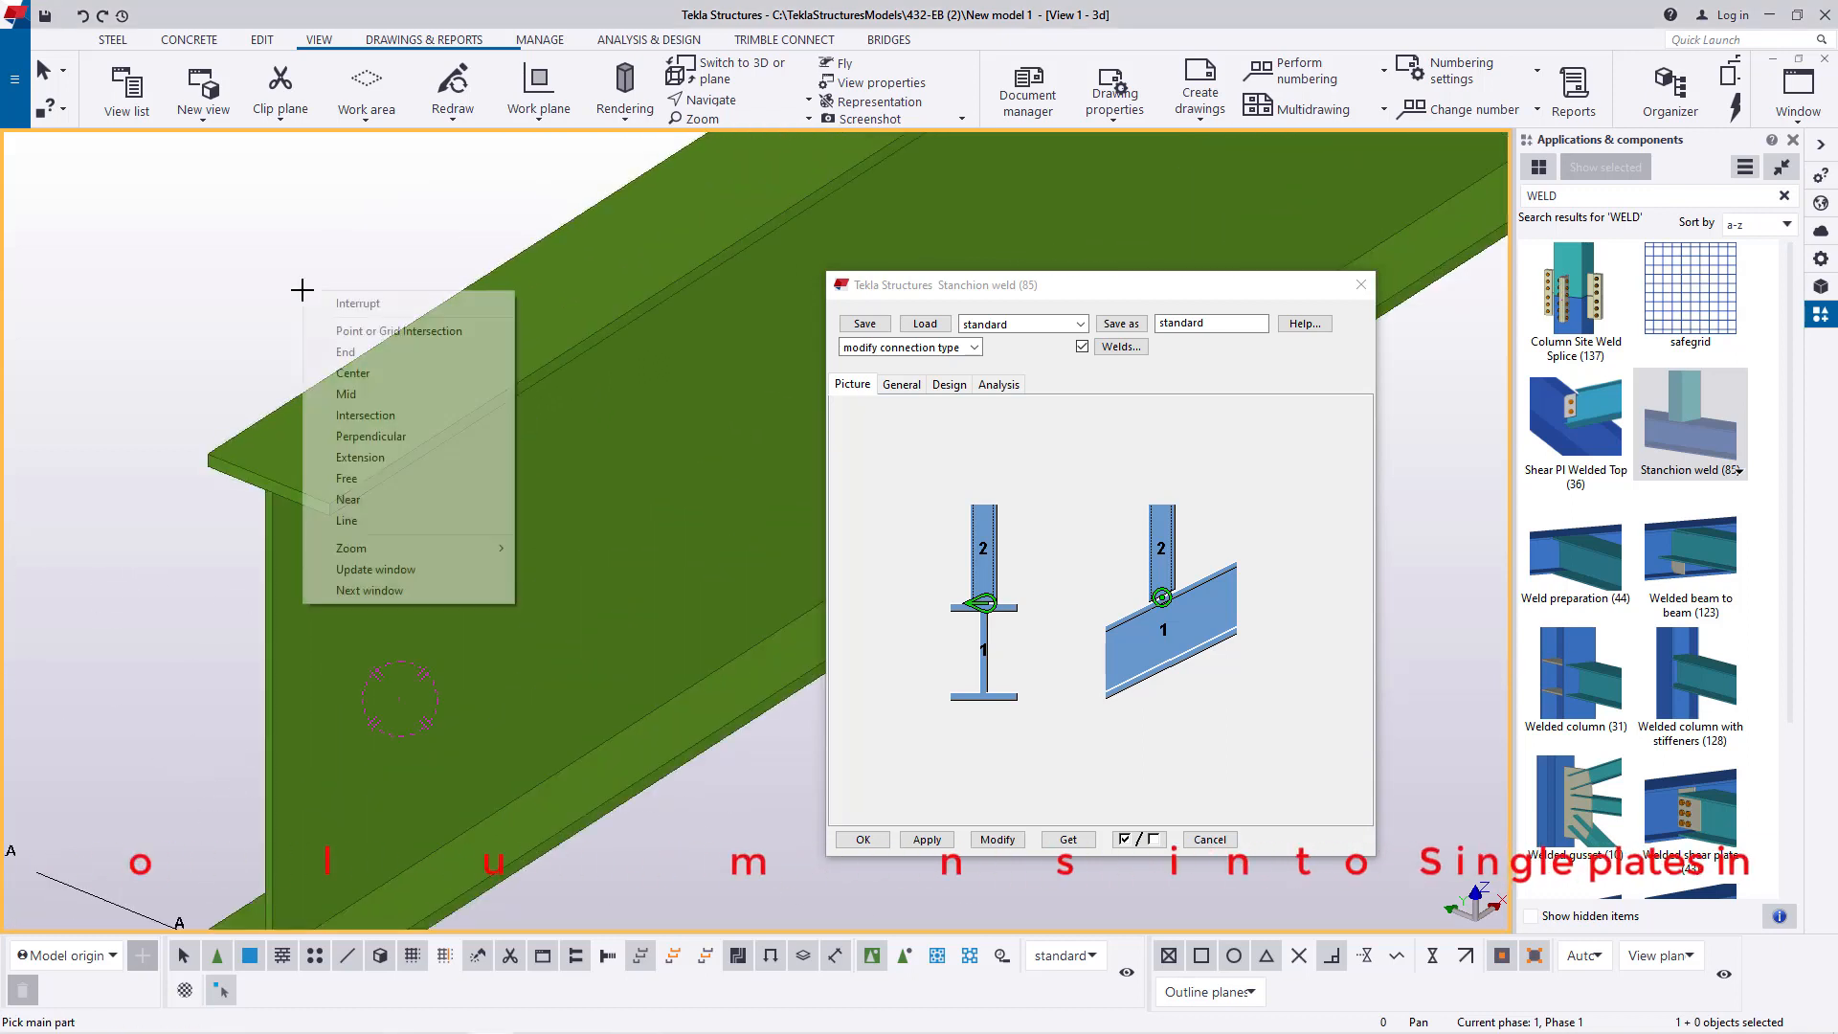